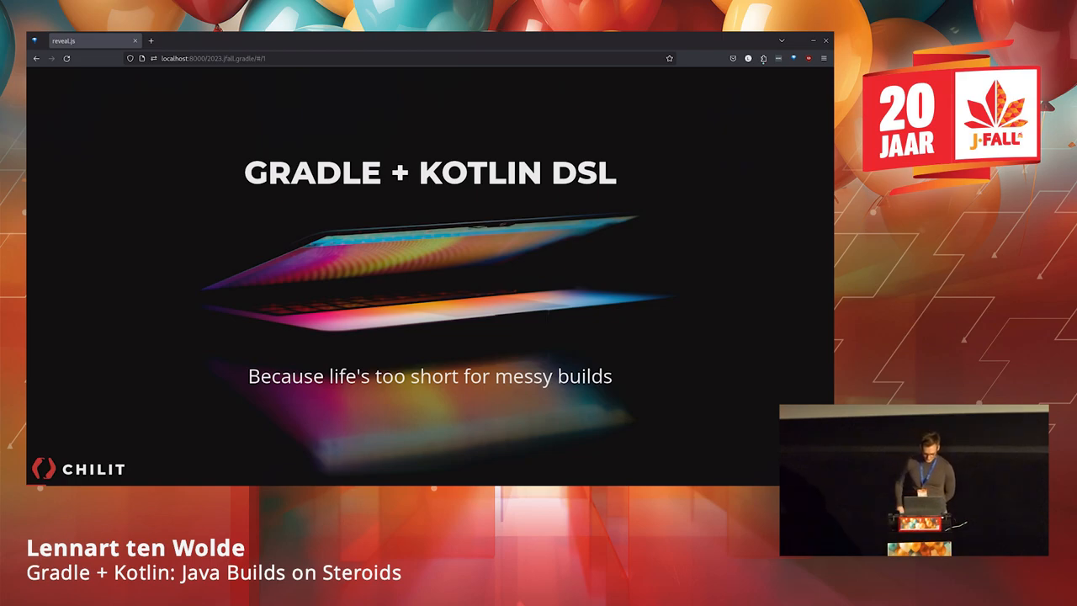
pyautogui.moveTo(673, 470)
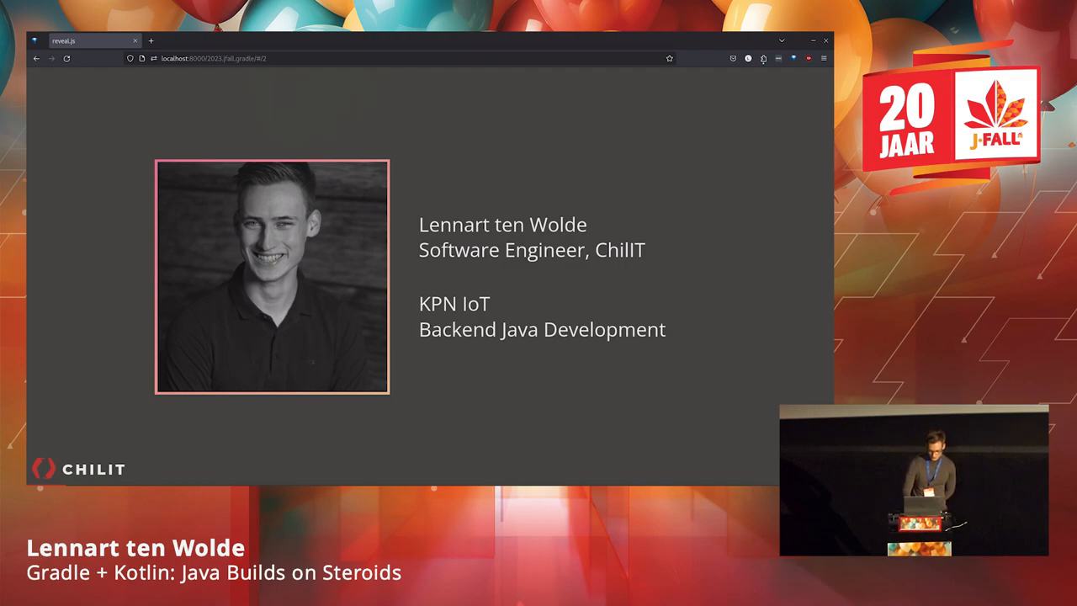
# Advance past the 'Who is this talk for' slide to the Agenda heading.
pyautogui.press('Right')
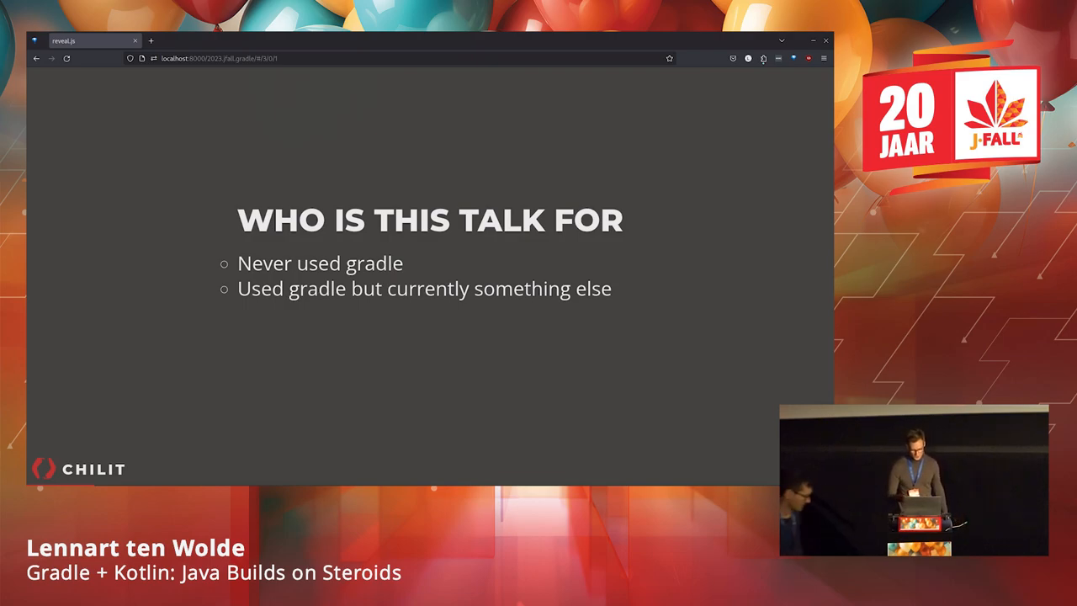
pyautogui.press('right')
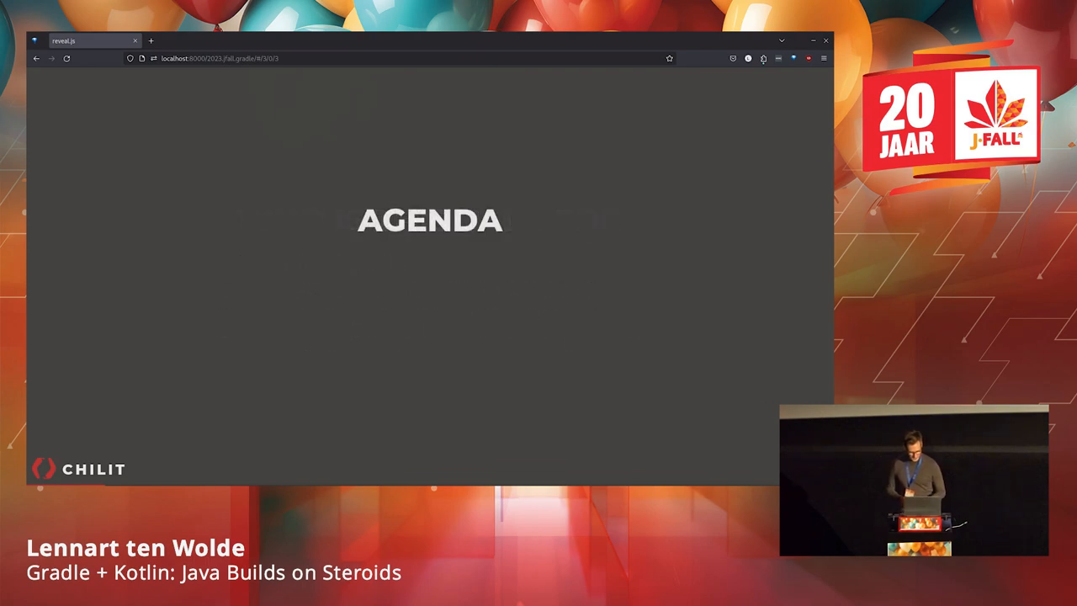
# Reveal the agenda items, from build tools overview to why Gradle + Kotlin.
pyautogui.press('Right')
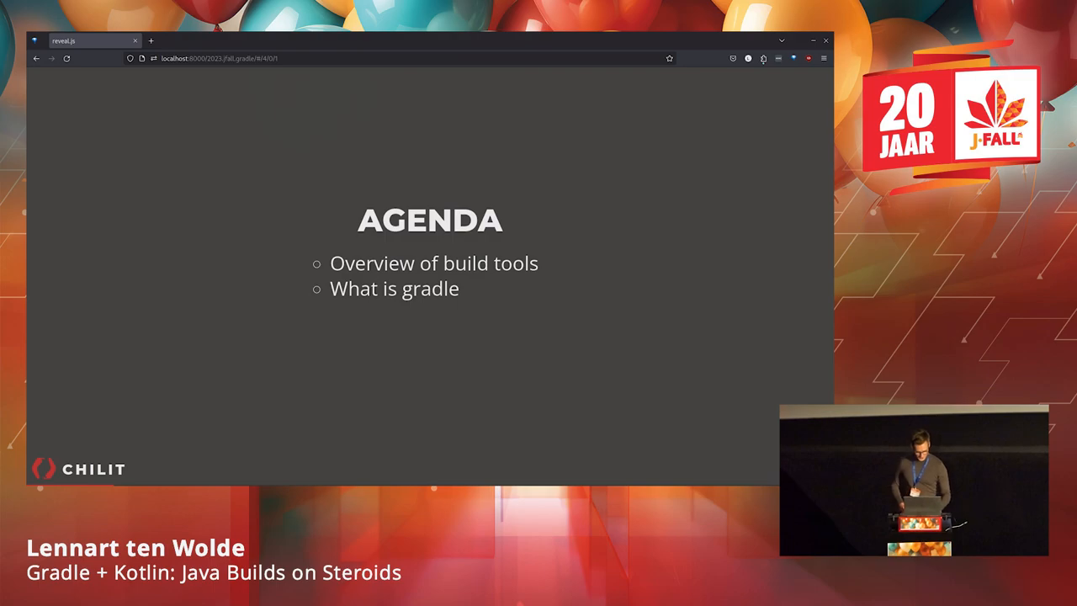
pyautogui.press('Right')
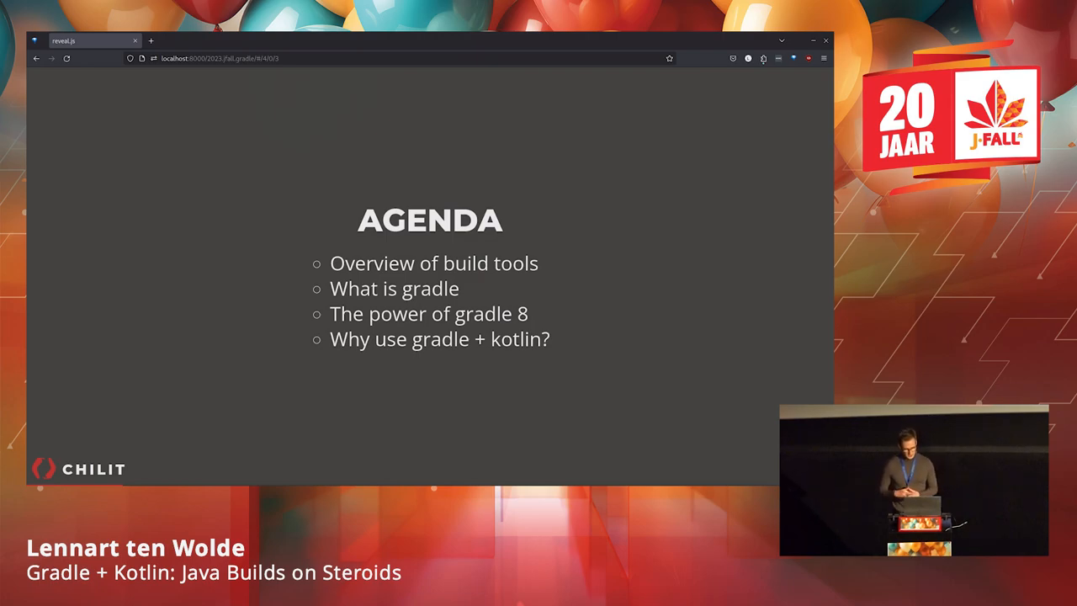
# Advance to the NPM slide showing the my-app package.json and npm install lodash.
pyautogui.press('Right')
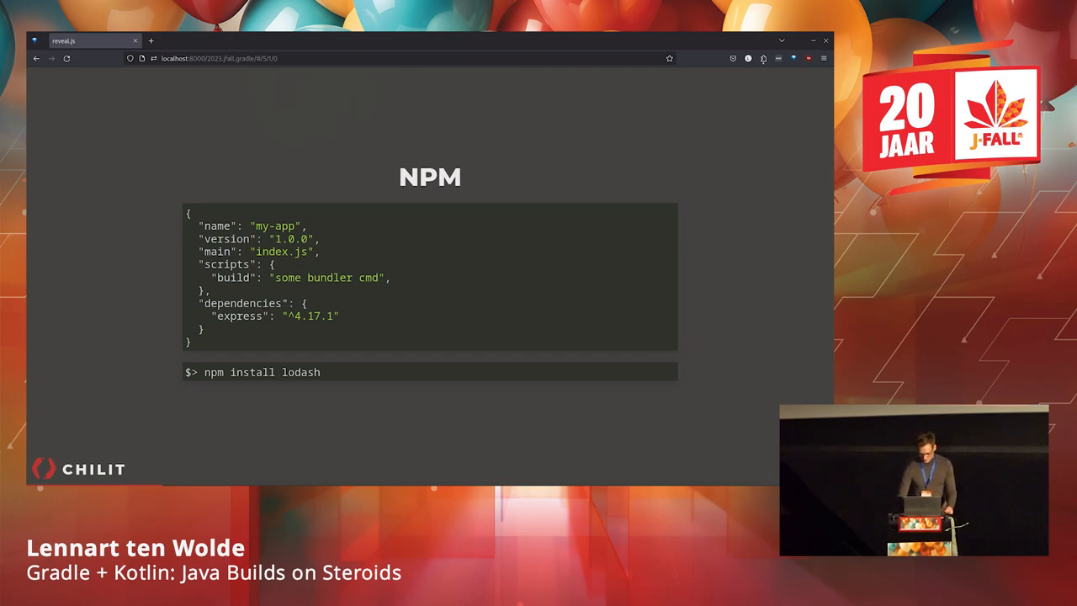
# Move on to Maven & Gradle: XML/DSL build files, dependency management, repositories.
pyautogui.press('Right')
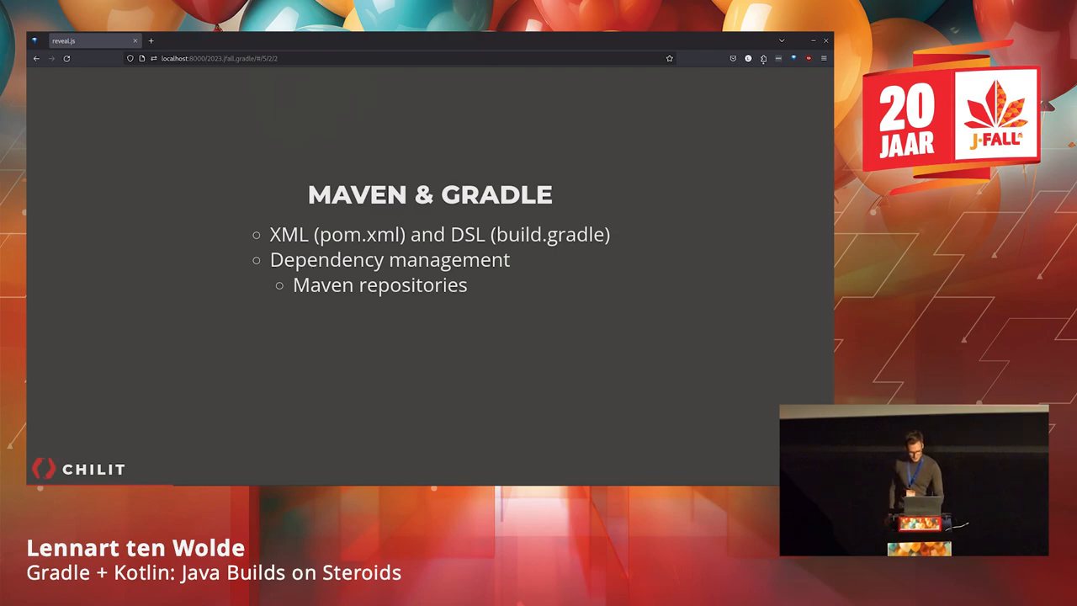
# Reveal 'Automated testing and reporting', then reach the 'What is Gradle?' slide.
pyautogui.press('right')
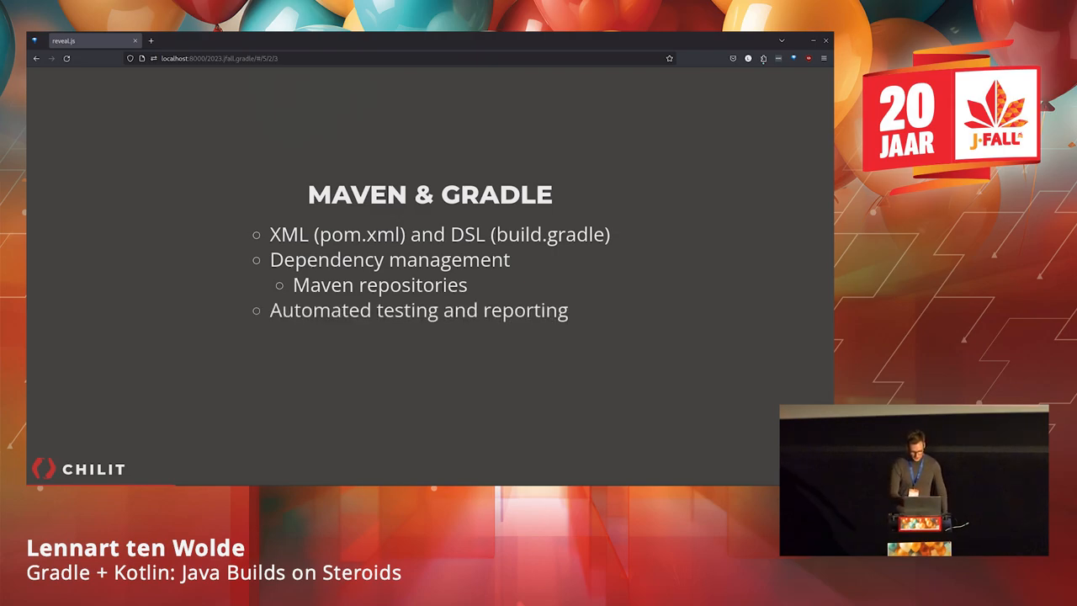
pyautogui.press('right')
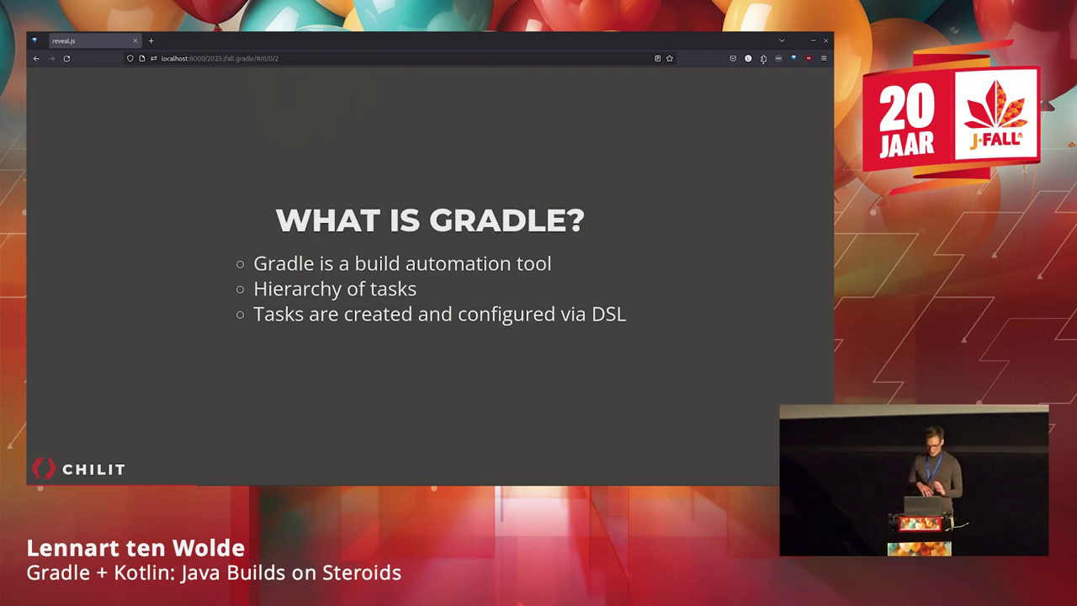
pyautogui.press('Right')
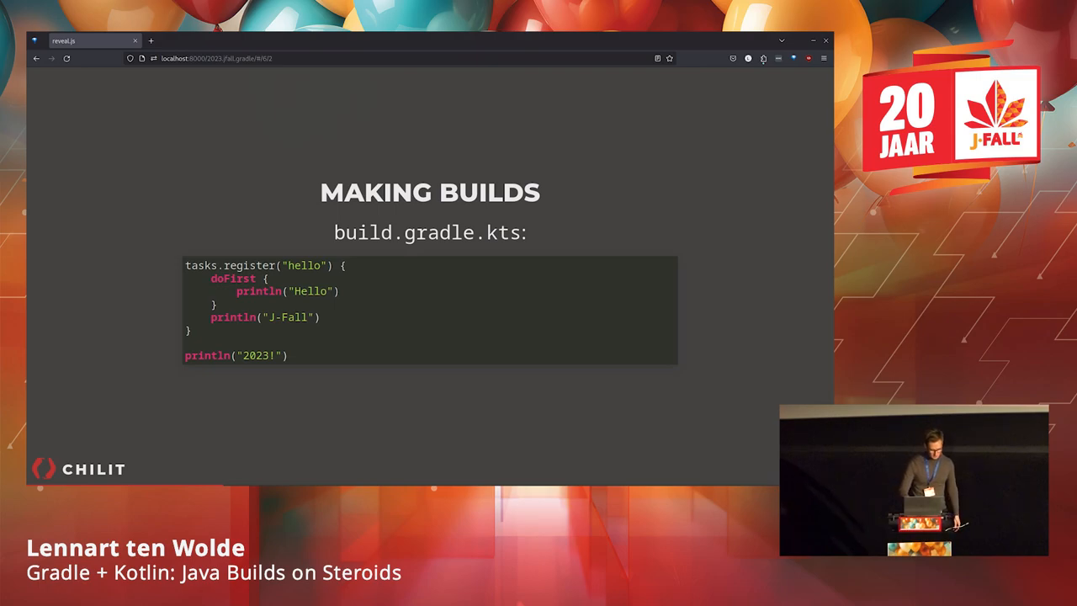
# Step through the 'Executing Builds!' hello output to the More Tasks cowsay slide.
pyautogui.press('Right')
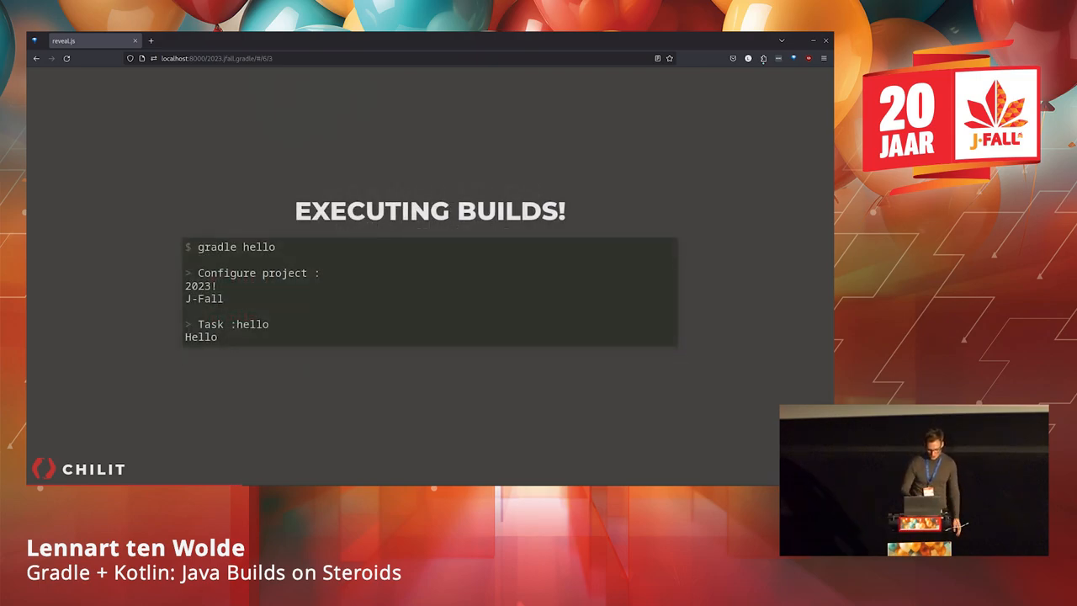
pyautogui.press('Right')
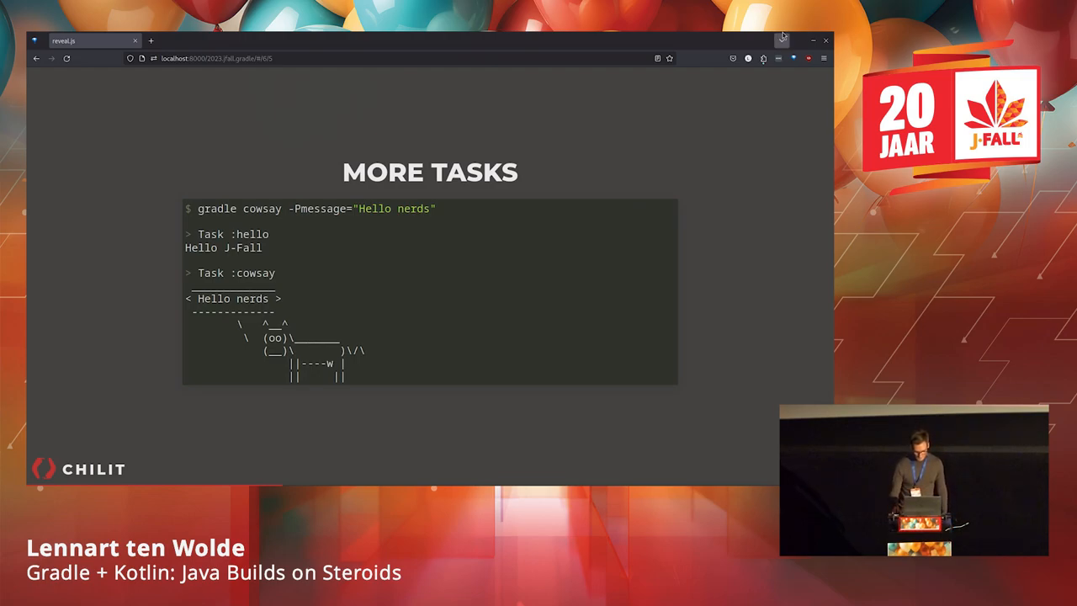
pyautogui.moveTo(781, 40)
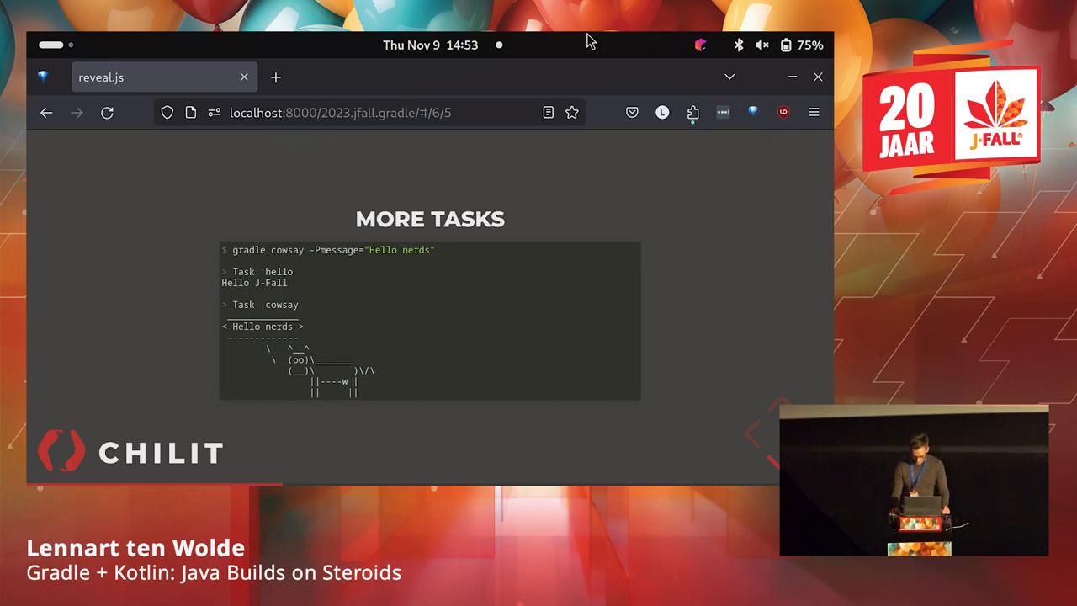
pyautogui.moveTo(693, 112)
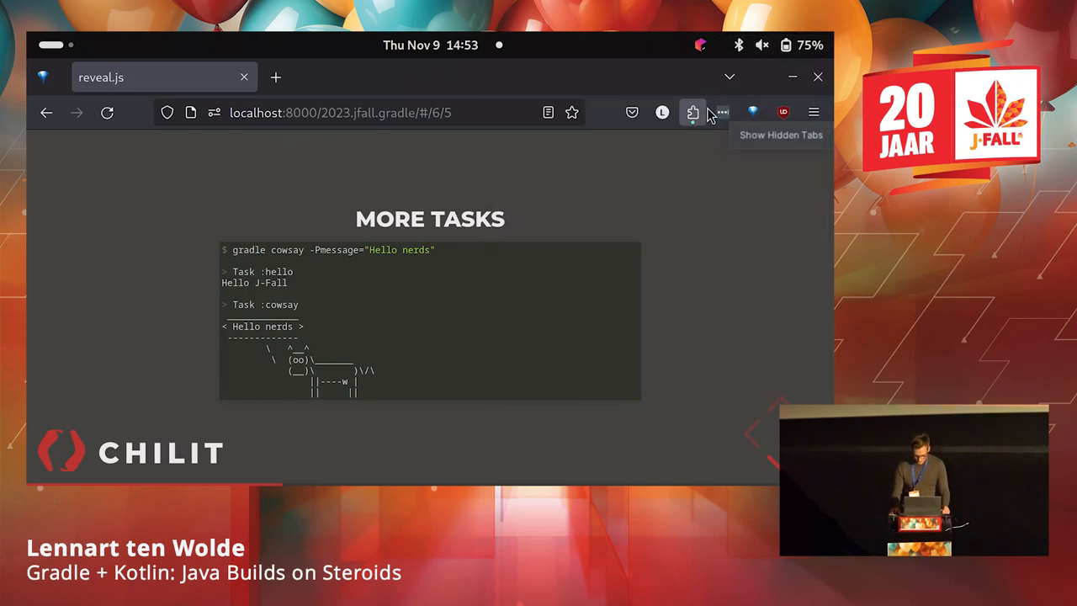
pyautogui.moveTo(722, 112)
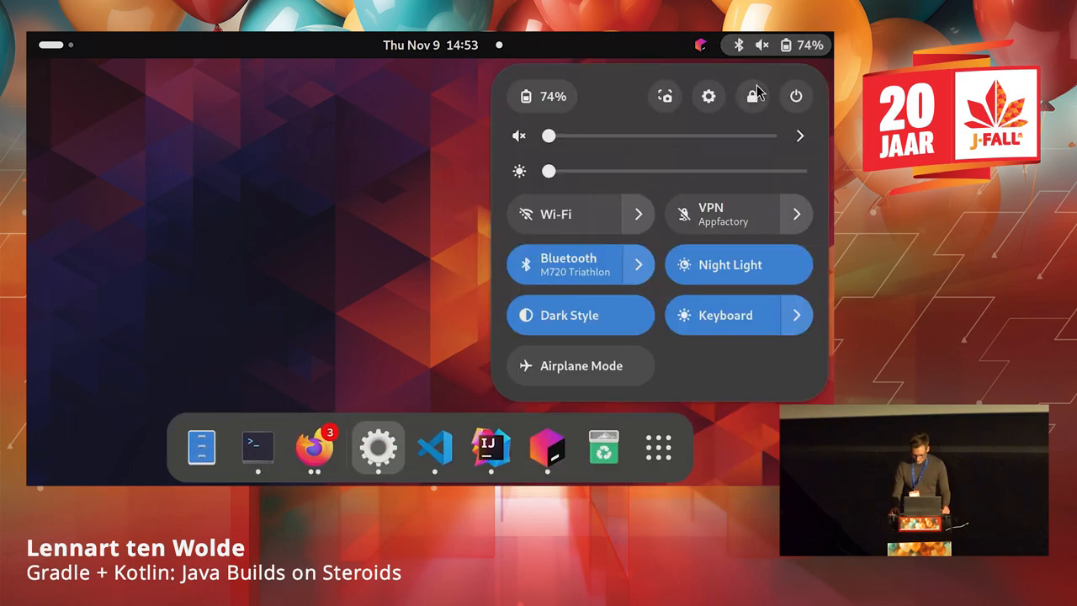
# Check the mirrored 200% display scale in GNOME Settings and close it.
pyautogui.rightClick(378, 447)
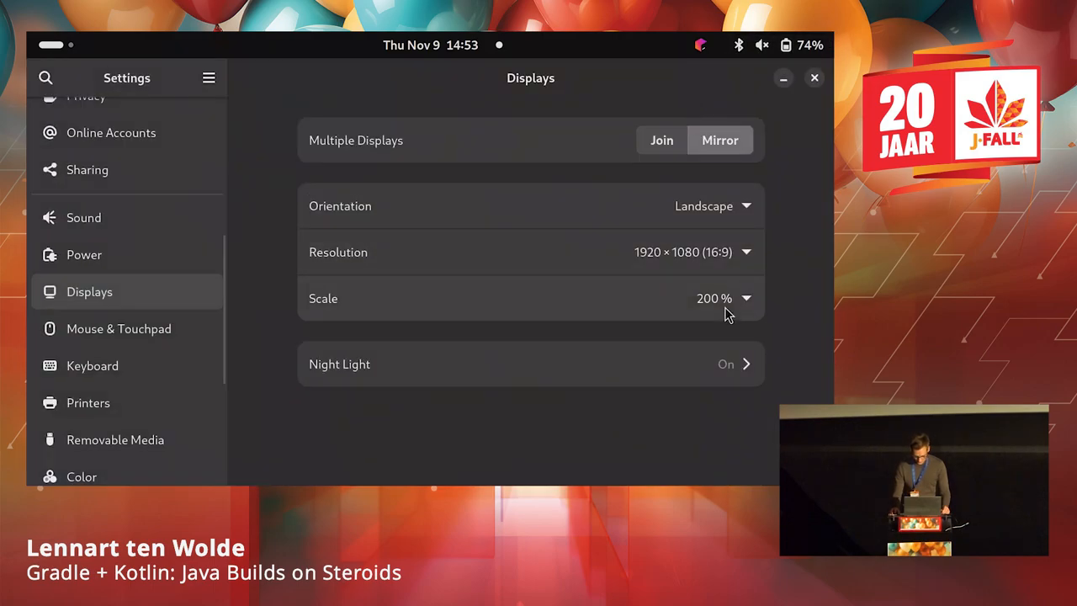
pyautogui.click(714, 298)
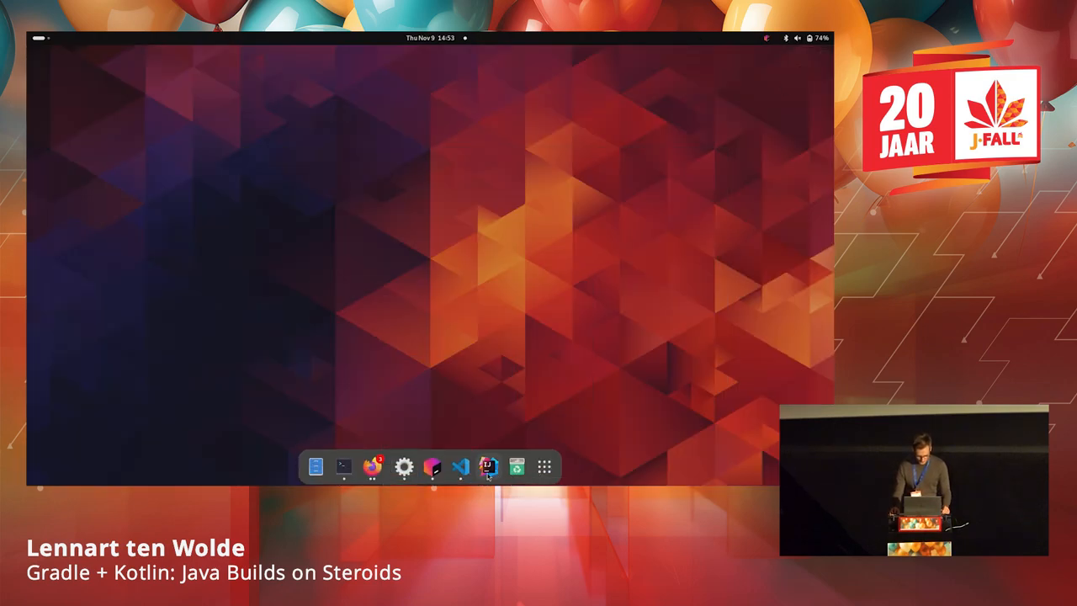
# Bring the minimal-app project forward and open the version control panel.
pyautogui.click(489, 466)
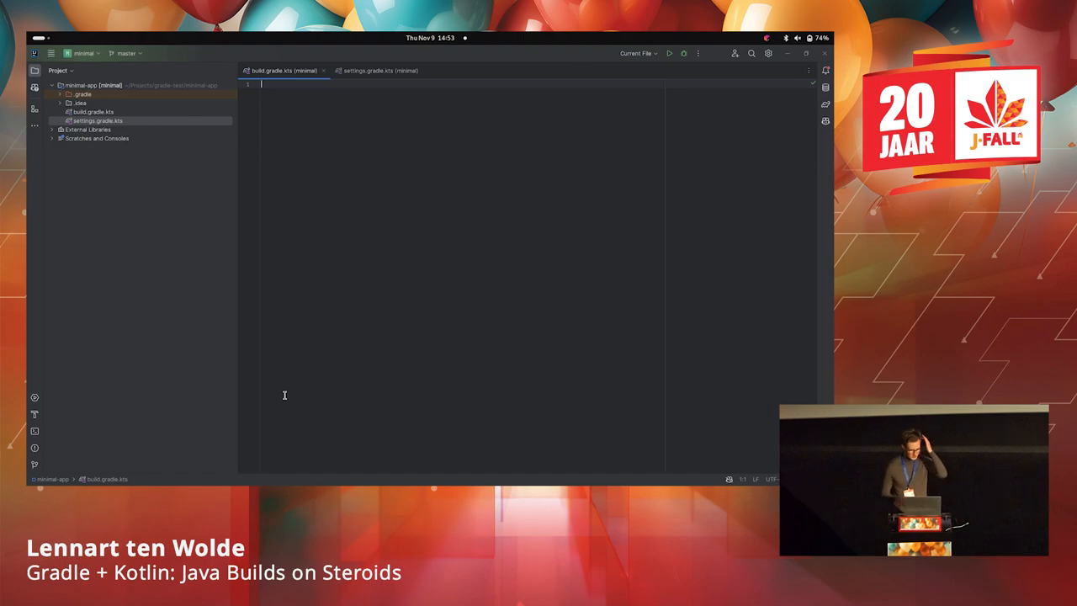
pyautogui.moveTo(782, 129)
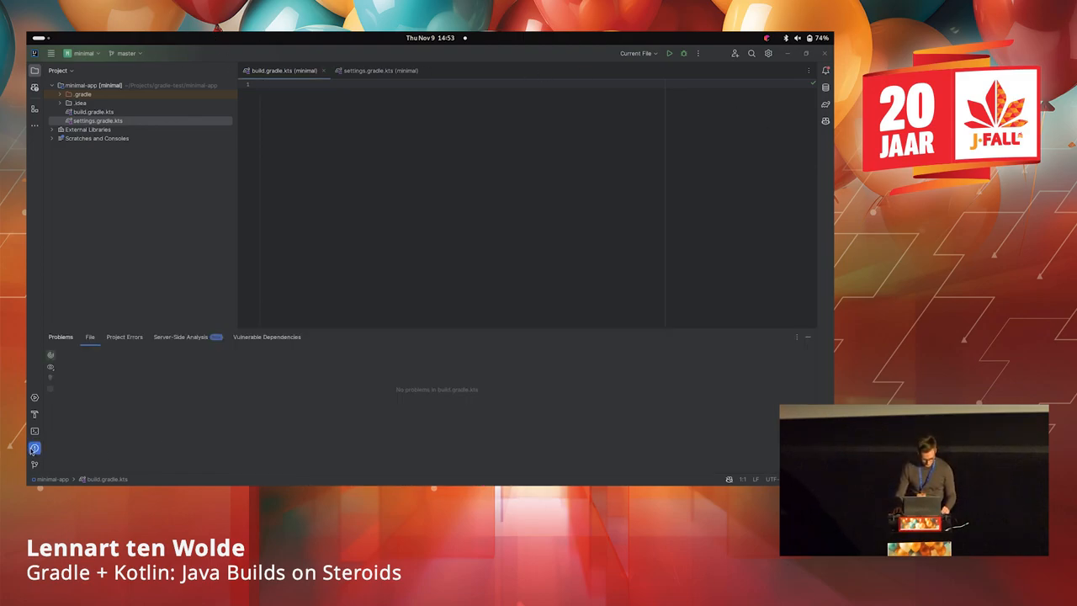
pyautogui.click(35, 464)
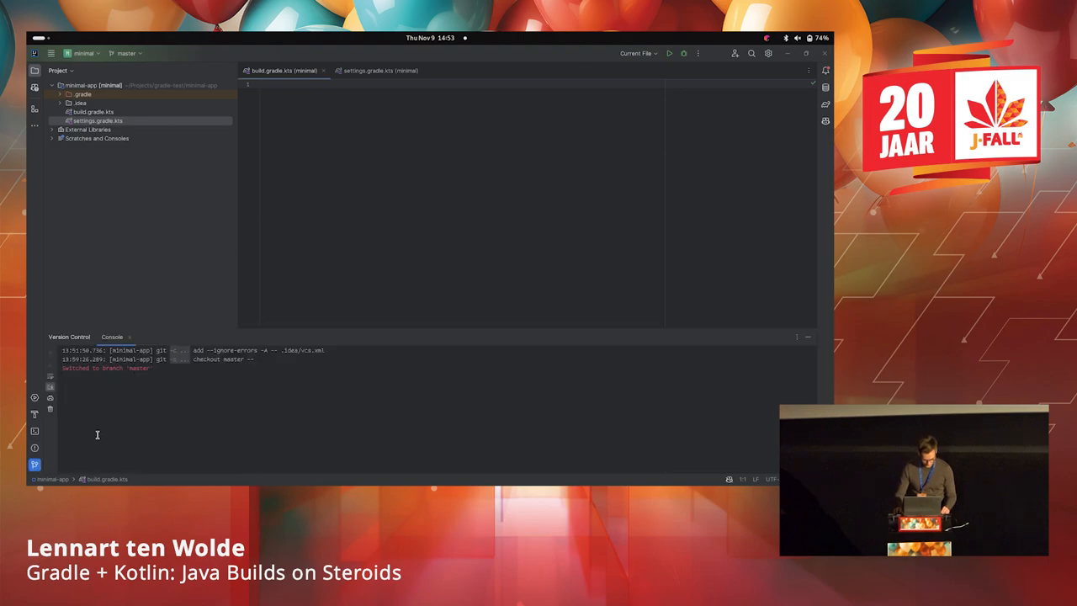
pyautogui.click(111, 336)
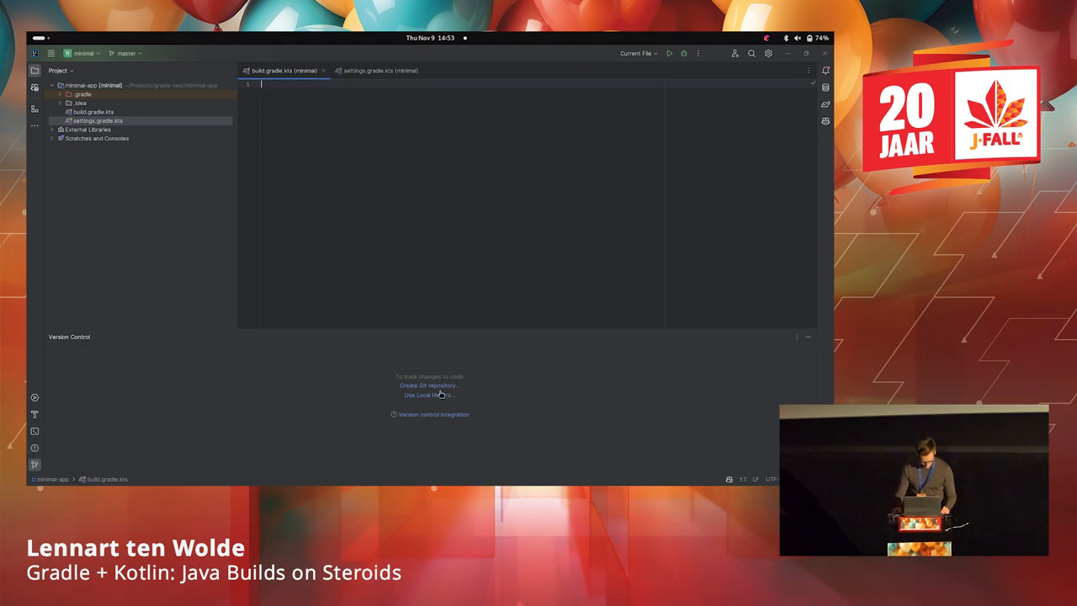
pyautogui.moveTo(432, 399)
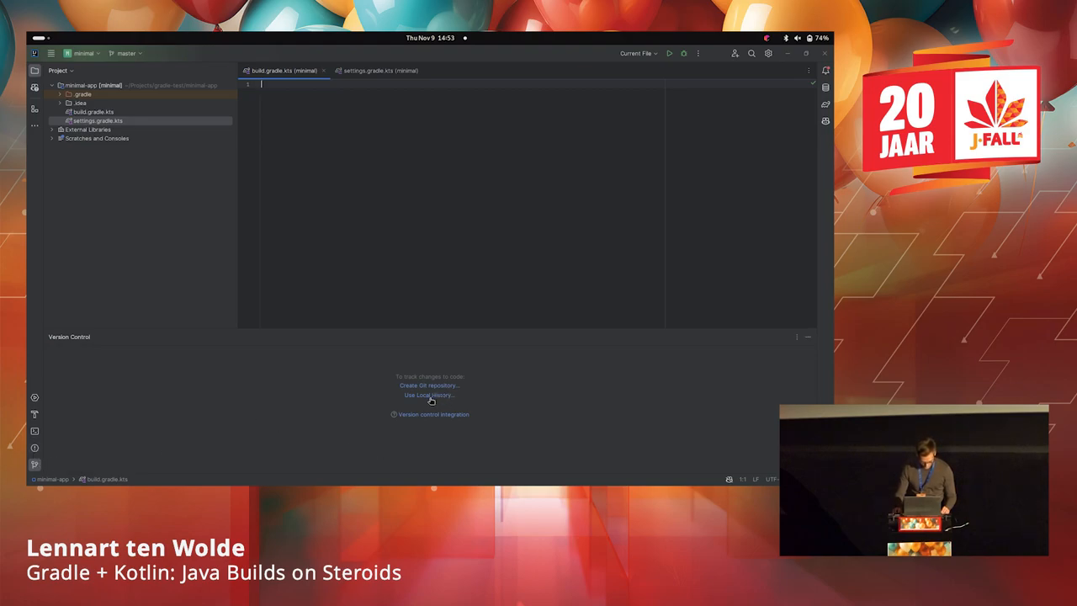
pyautogui.moveTo(63, 428)
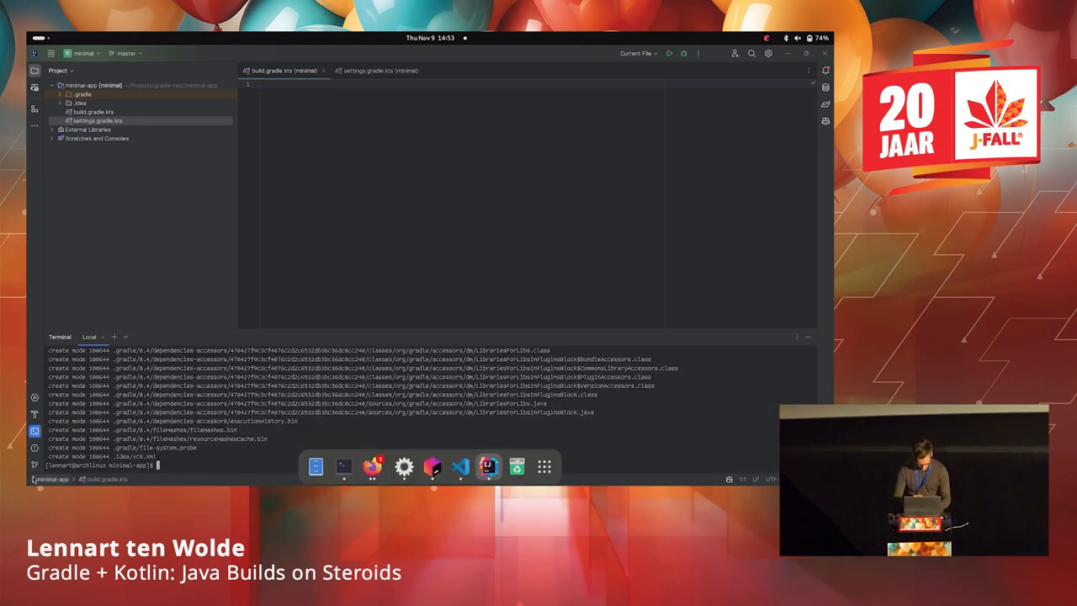
# List git branches, check out 'final', and run gradle --offline tasks.
pyautogui.write('git branch')
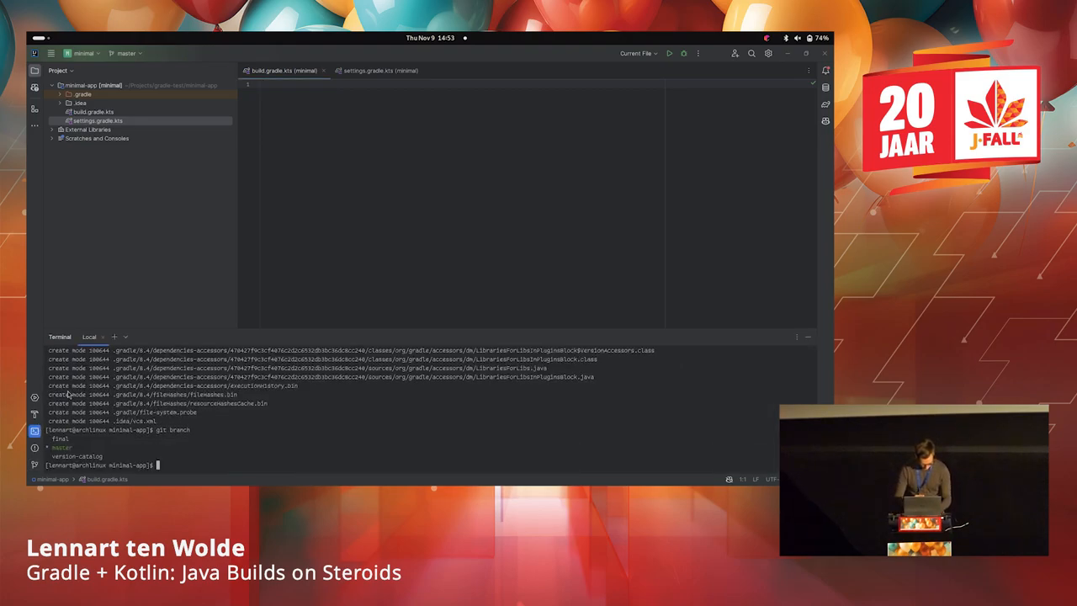
pyautogui.write('git ch')
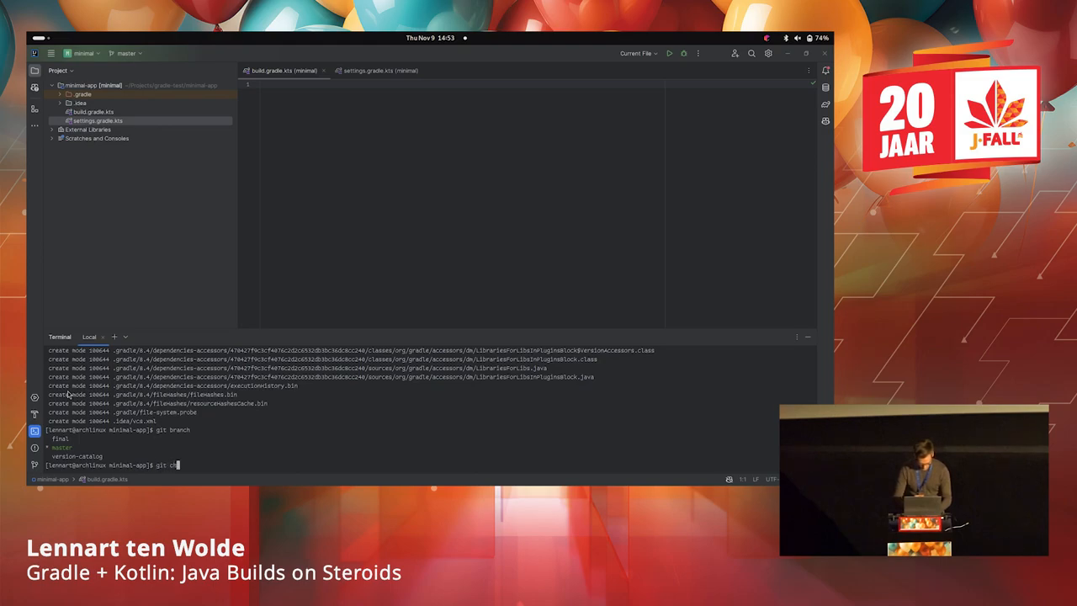
pyautogui.write('eckout final')
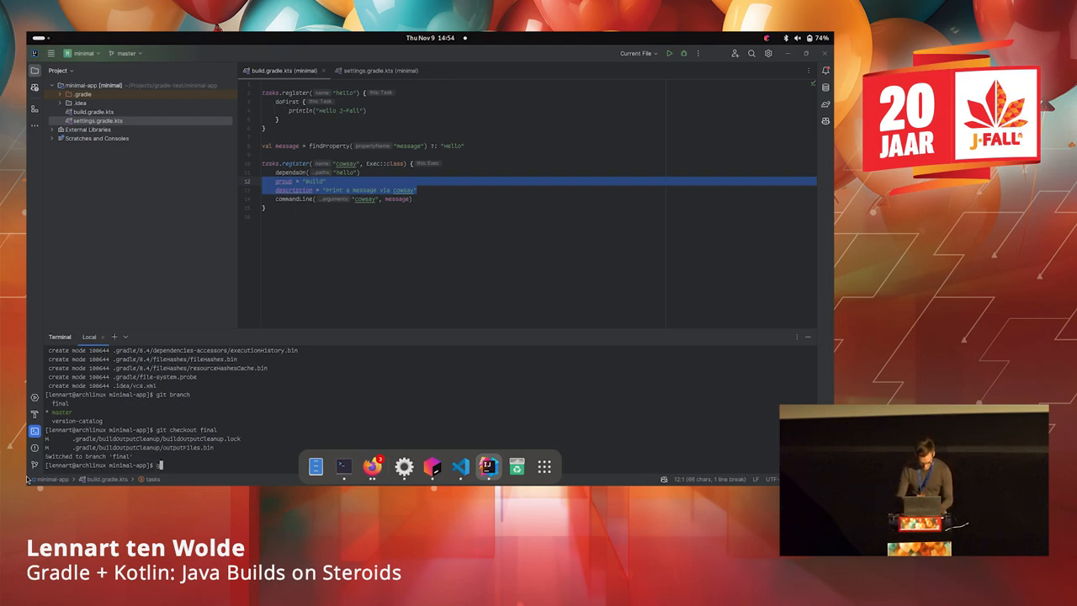
pyautogui.write('gradle --offl')
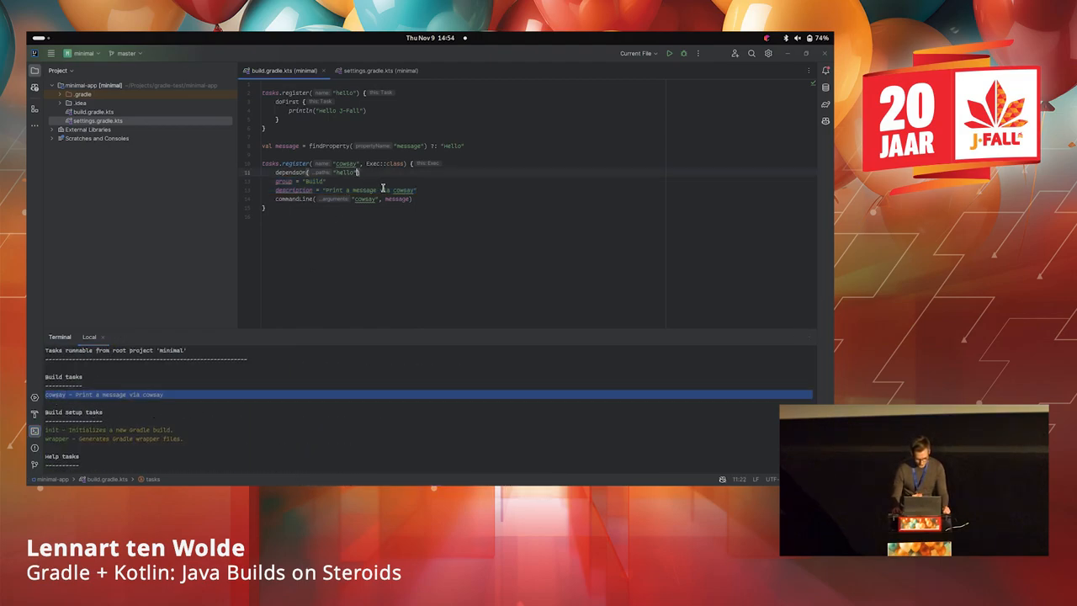
# Select the cowsay group and description lines and rerun gradle --offline tasks.
pyautogui.moveTo(286, 182); pyautogui.dragTo(413, 190)
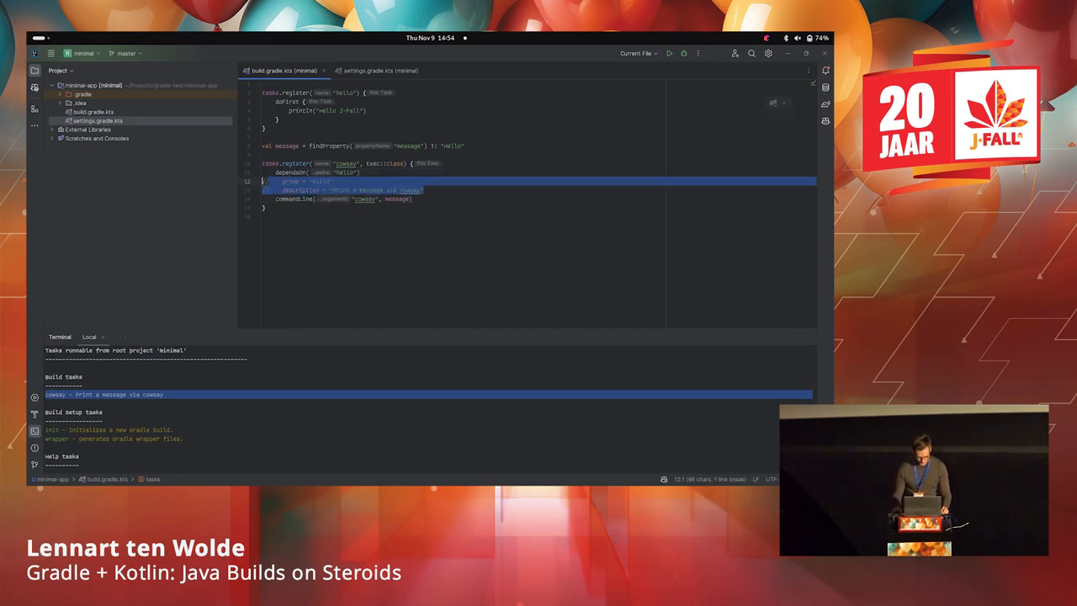
pyautogui.write('gradle --offline tasks')
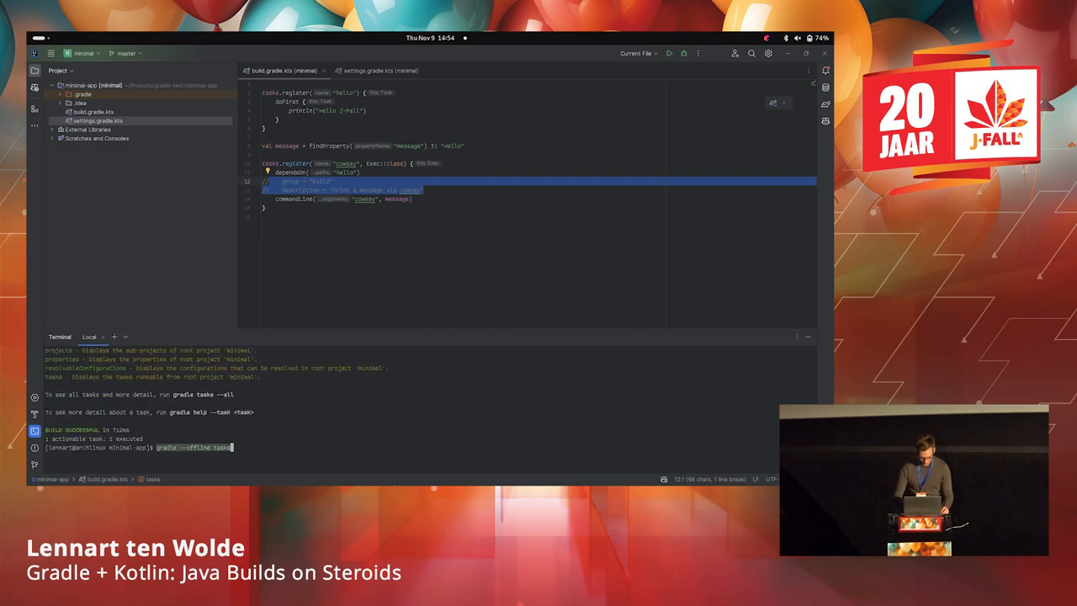
pyautogui.press('Return')
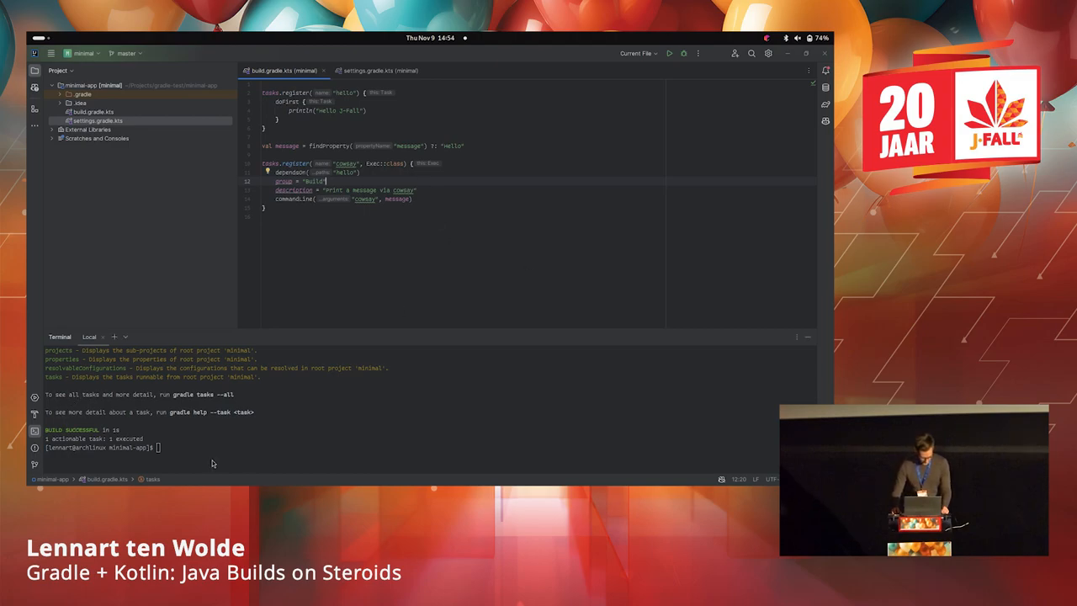
pyautogui.moveTo(372, 466)
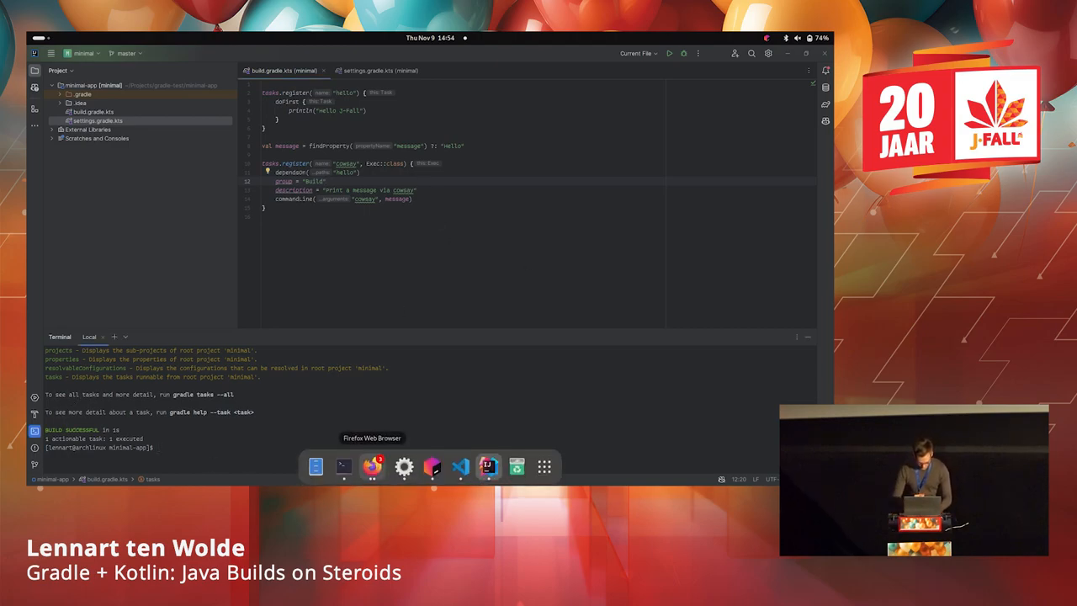
# List the repository branches and attempt a checkout of the version-catalog branch.
pyautogui.write('git branch')
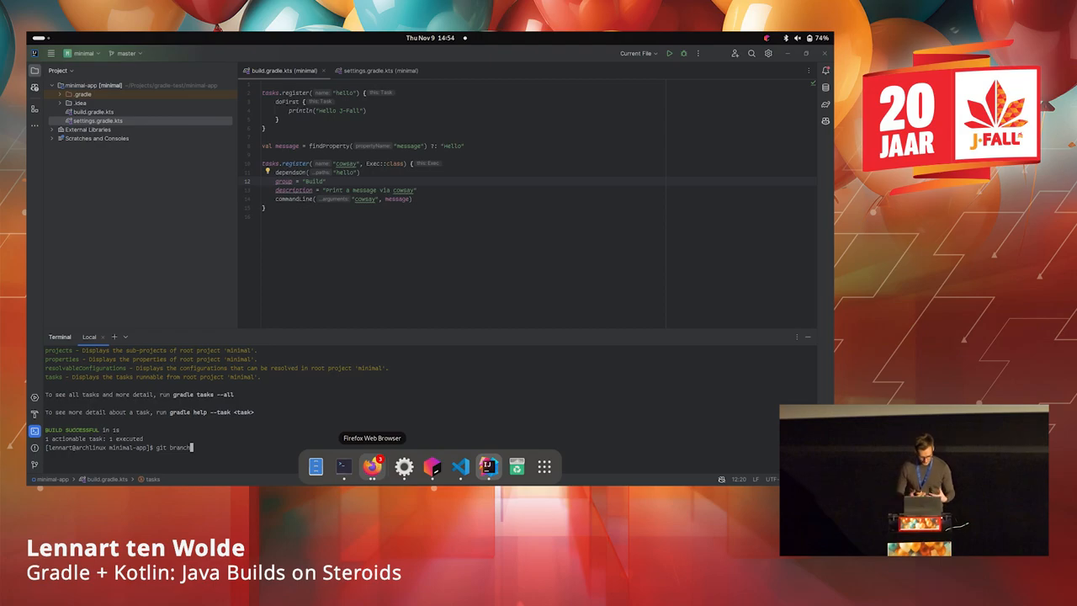
pyautogui.press('Return')
pyautogui.write('git')
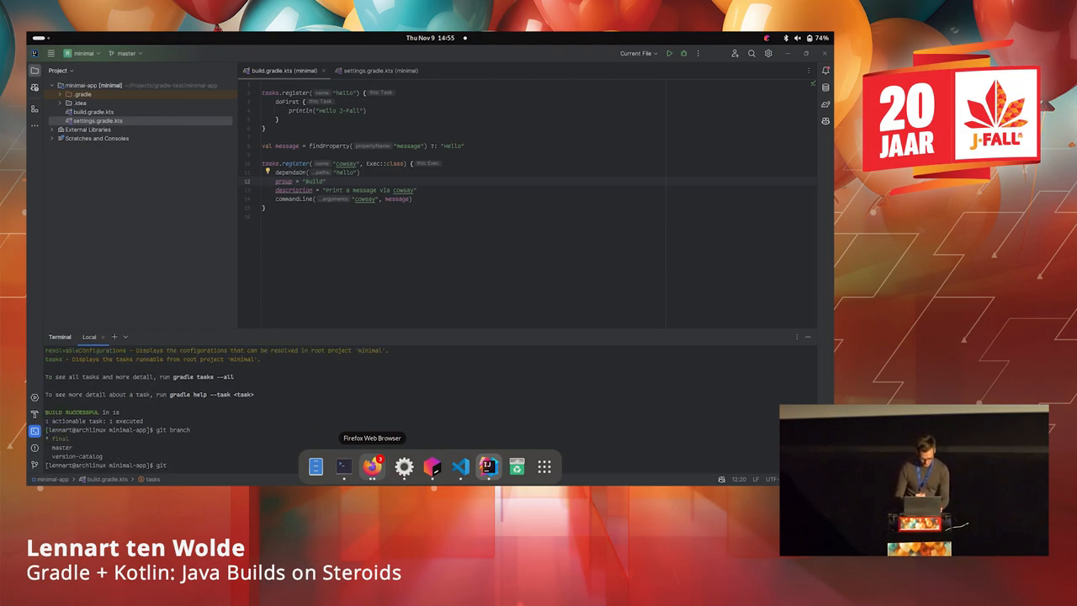
pyautogui.write('checkout')
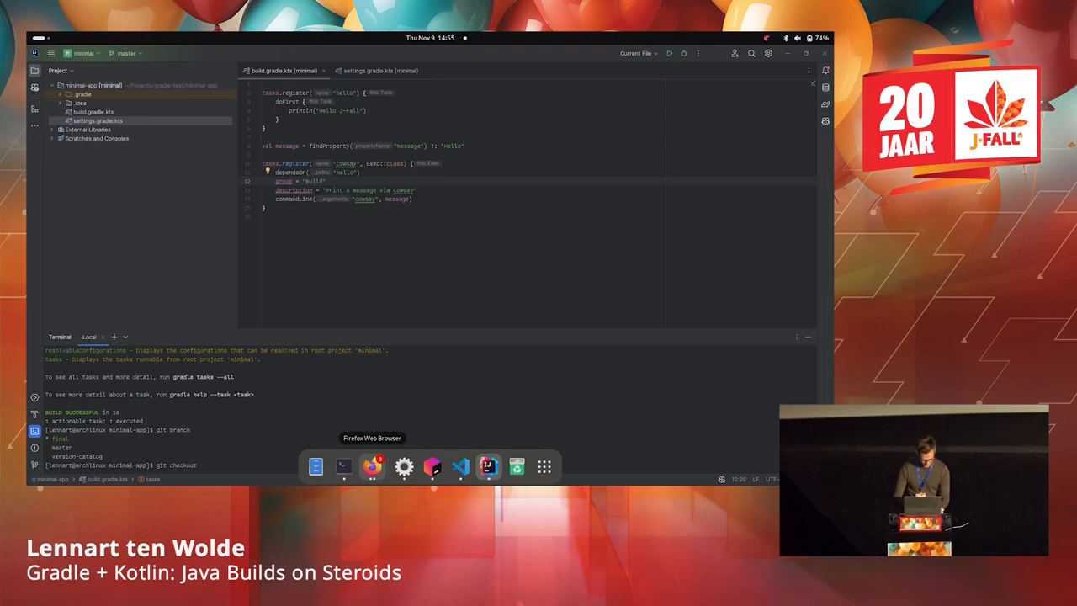
pyautogui.write('version-')
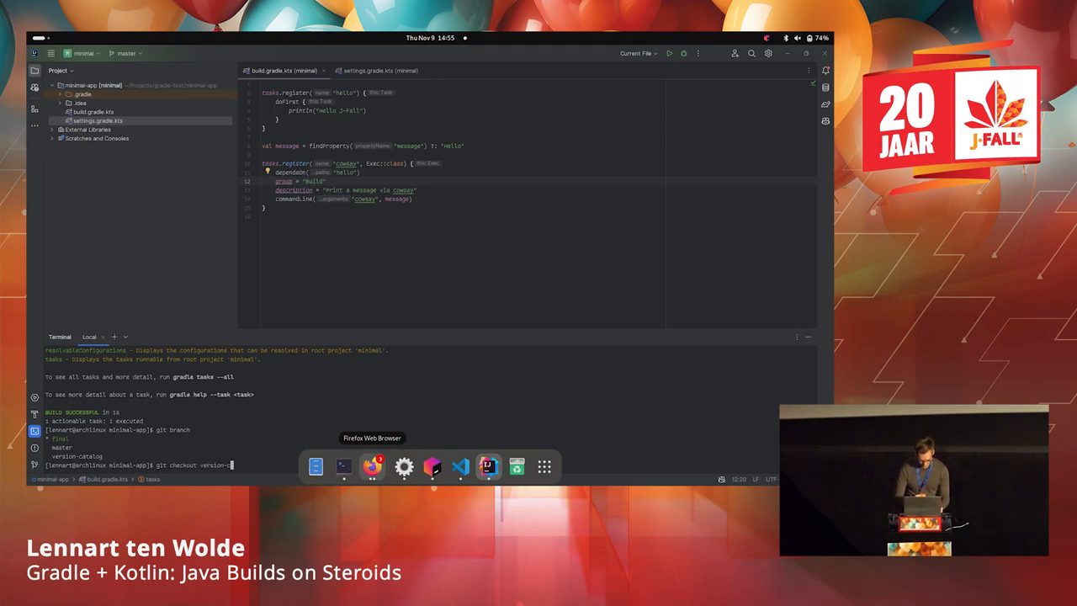
pyautogui.write('catalog')
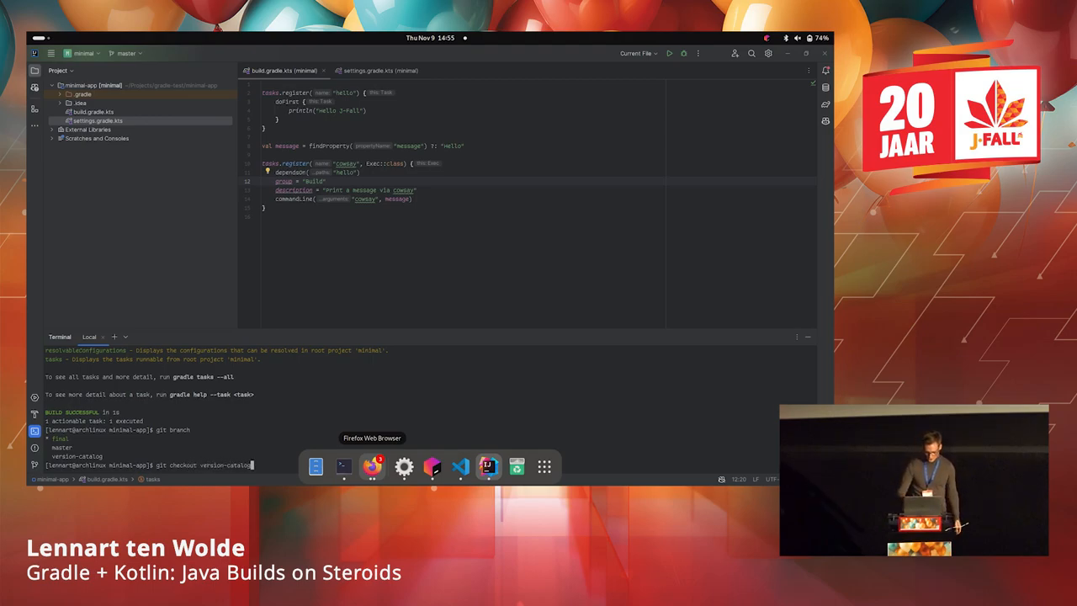
pyautogui.press('Return')
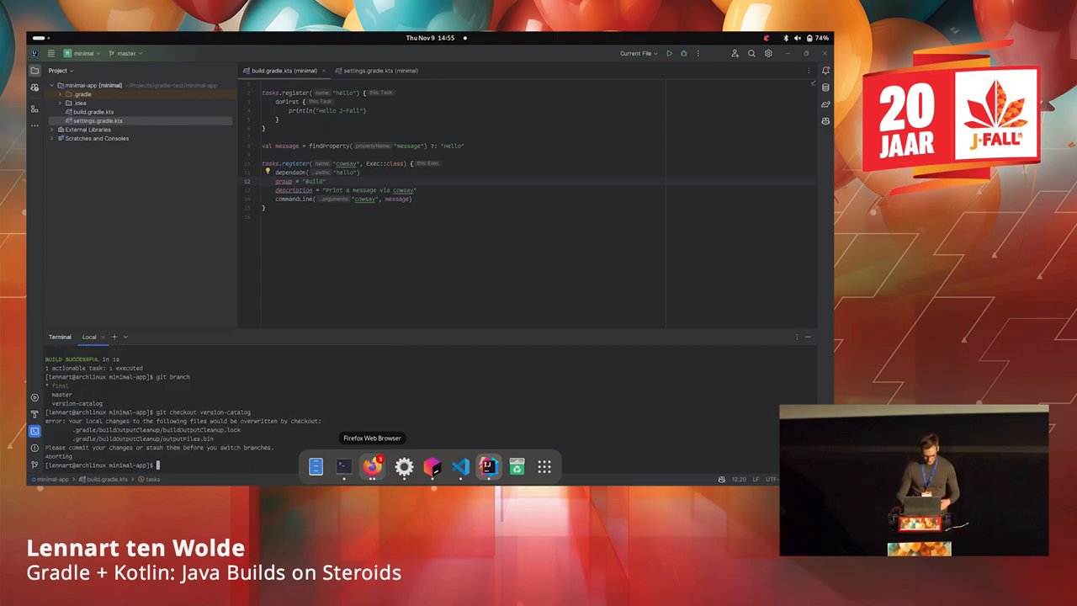
pyautogui.moveTo(332, 436)
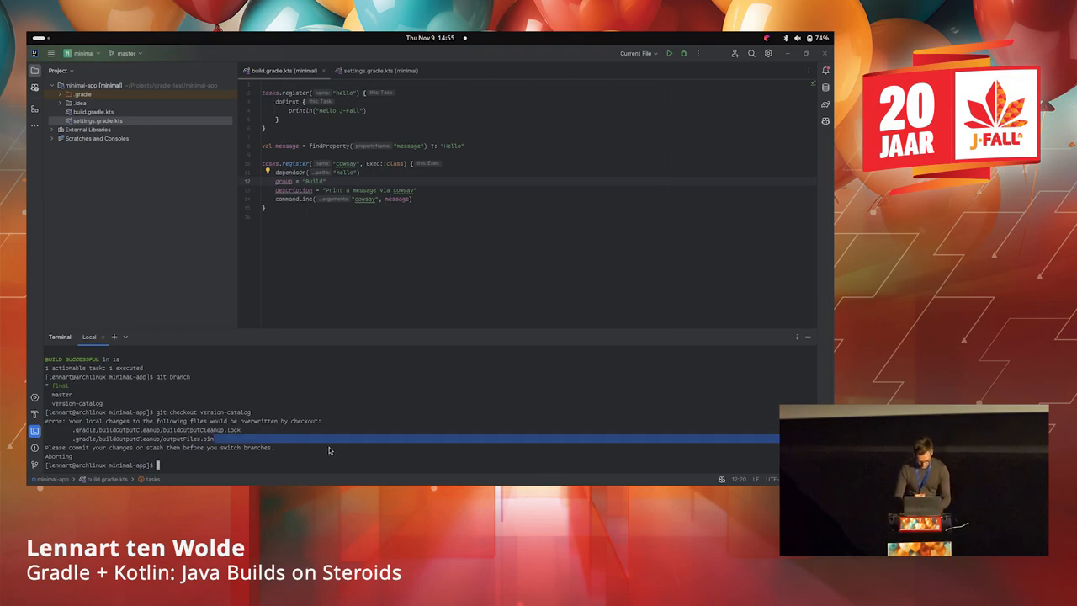
# Hard-reset to discard local changes, then check out version-catalog.
pyautogui.write('git reset -')
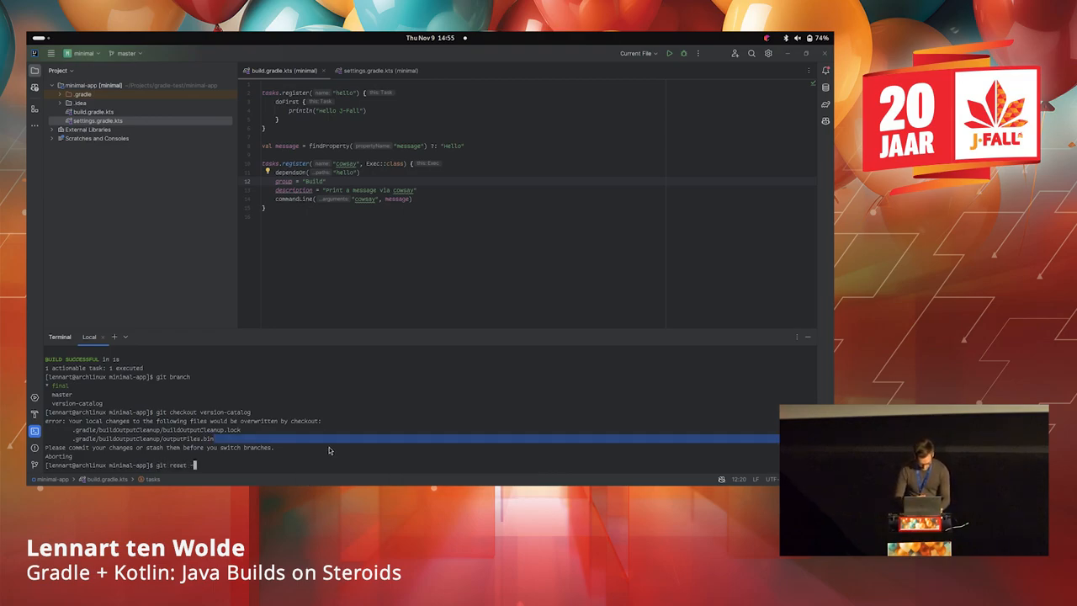
pyautogui.press('Return')
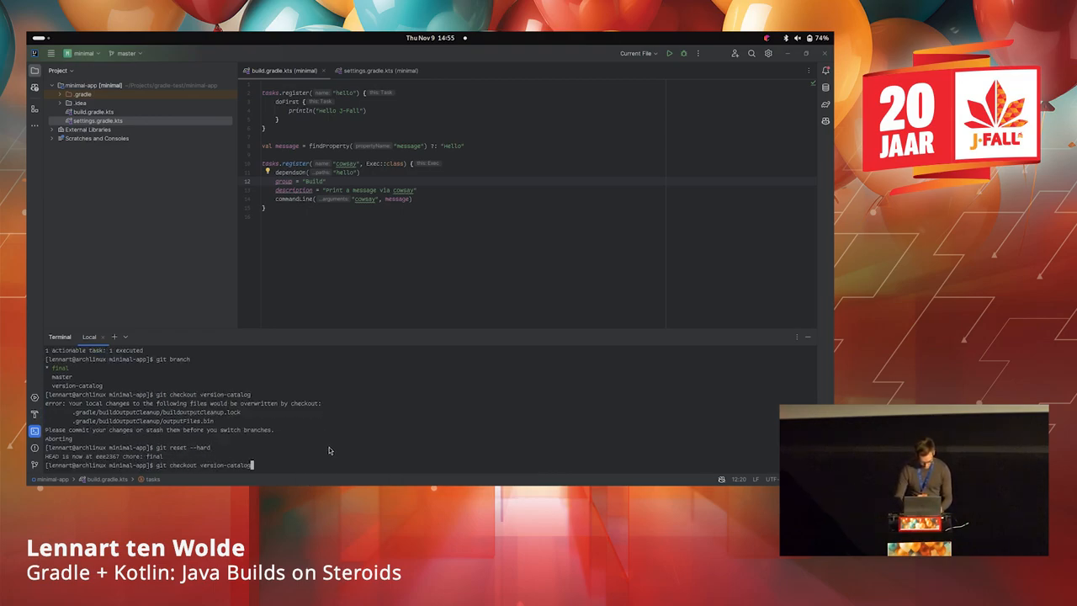
pyautogui.press('Return')
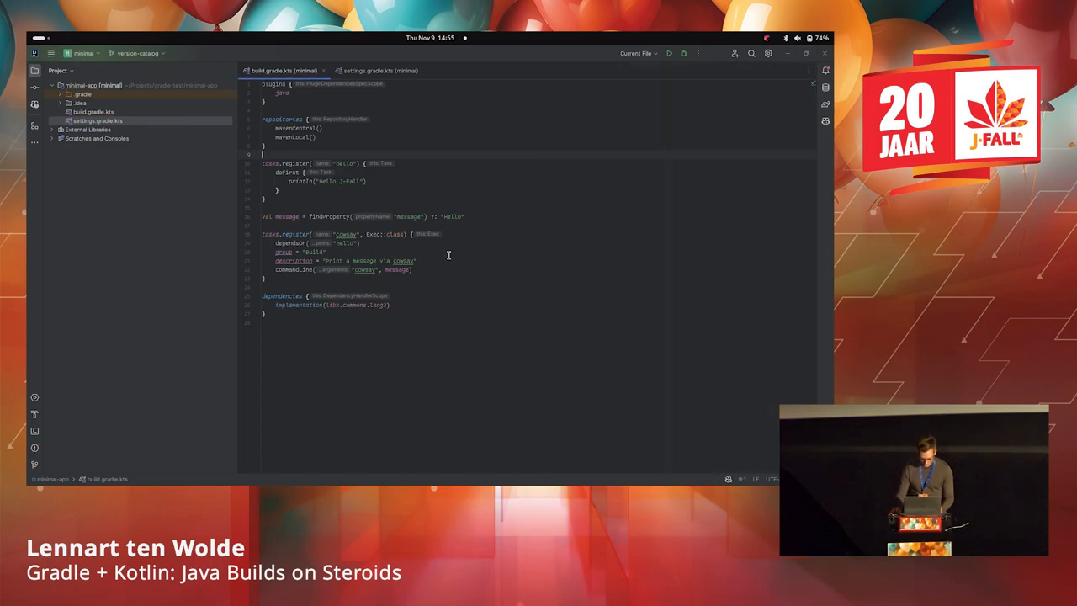
pyautogui.click(385, 305)
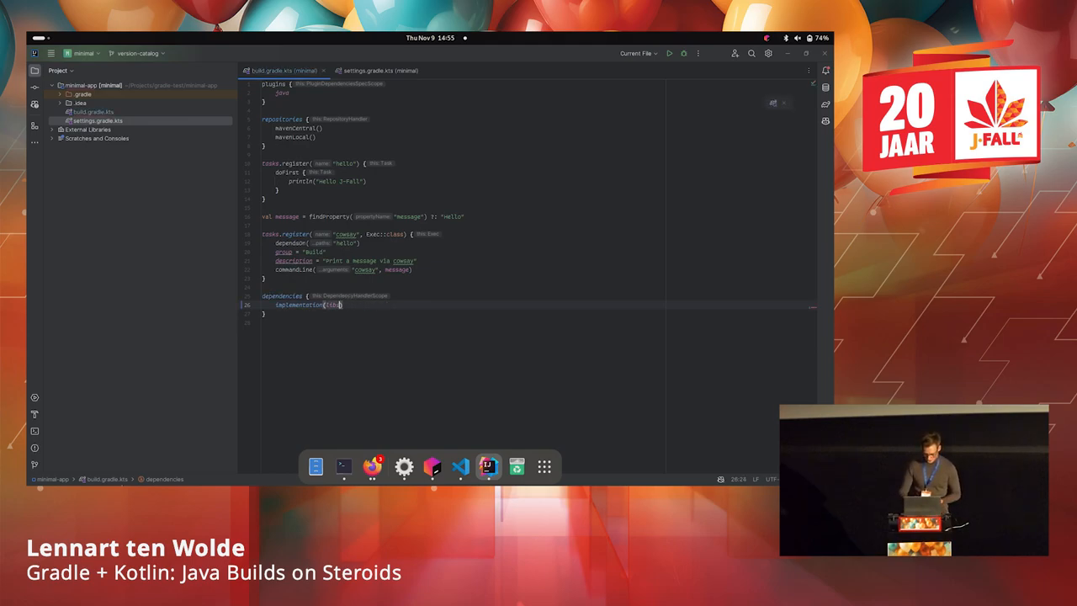
pyautogui.write('libs.commons.lang3')
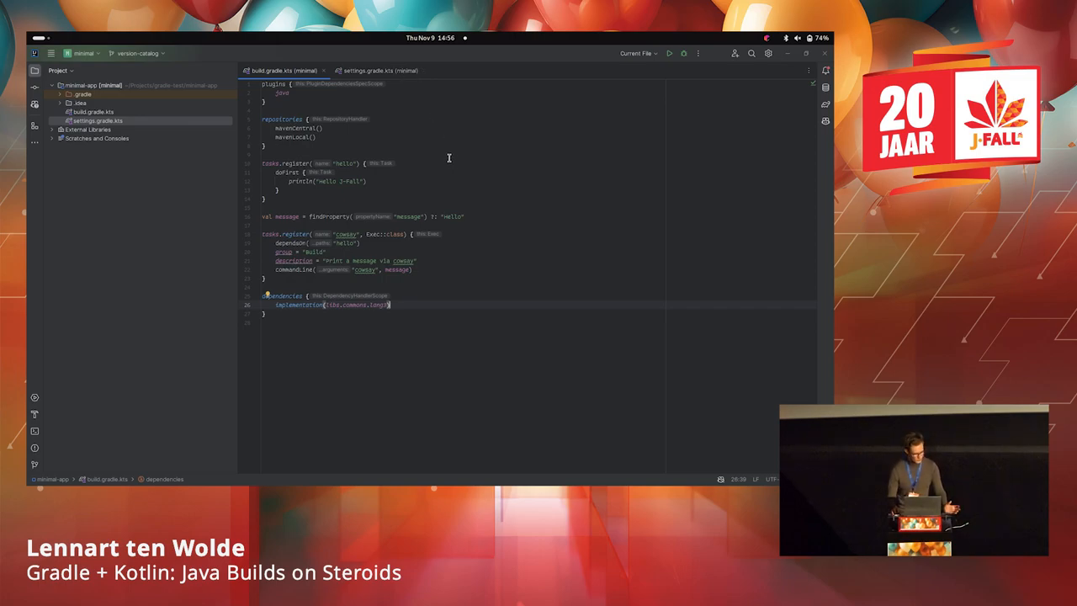
pyautogui.moveTo(497, 200)
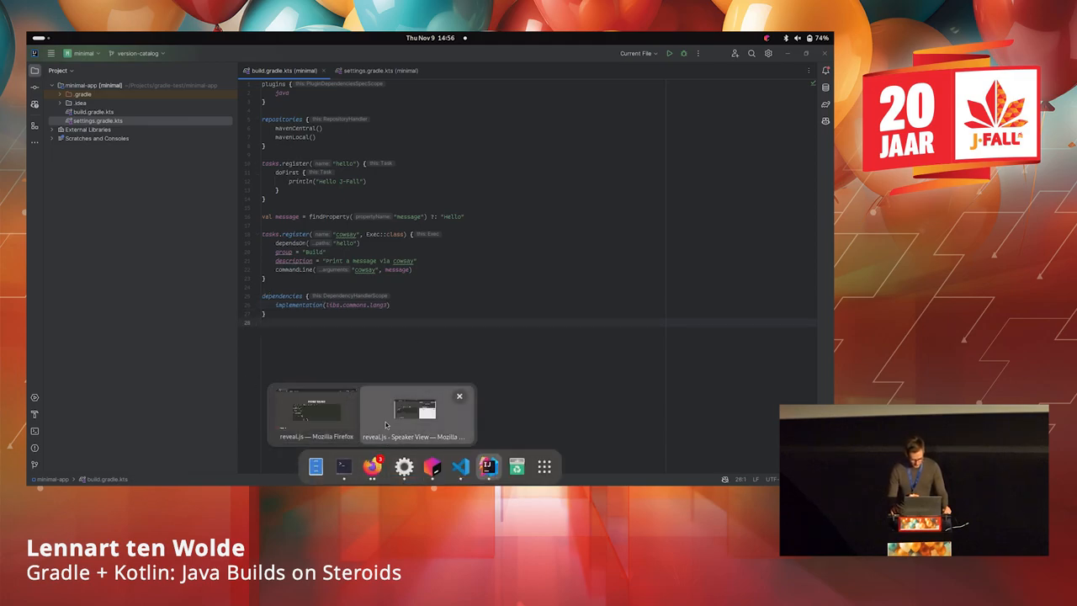
# Bring back the reveal.js slides window and show the all-slides overview.
pyautogui.click(316, 412)
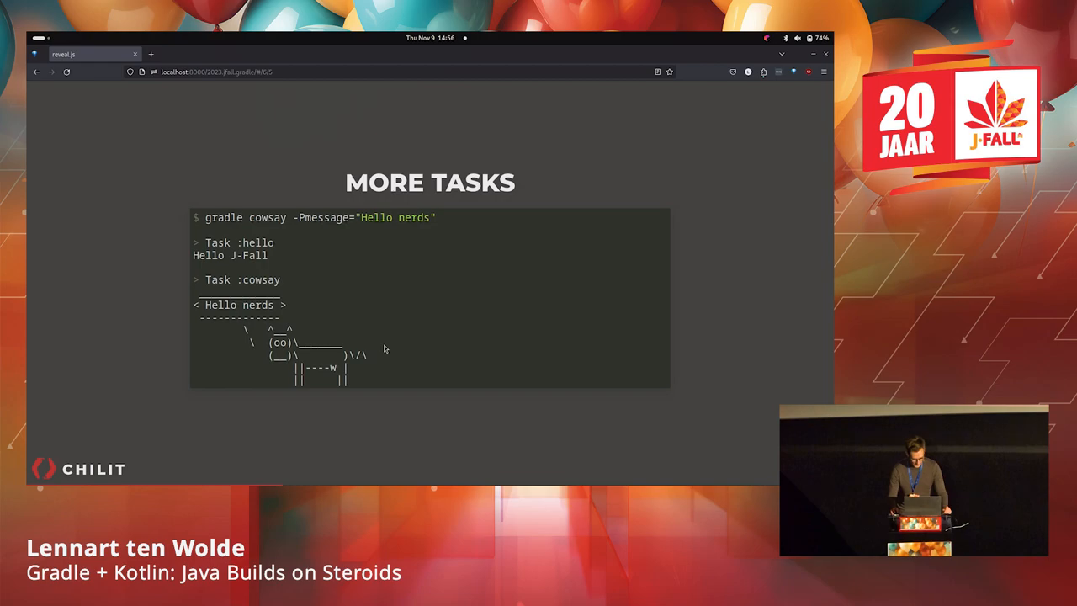
pyautogui.press('Escape')
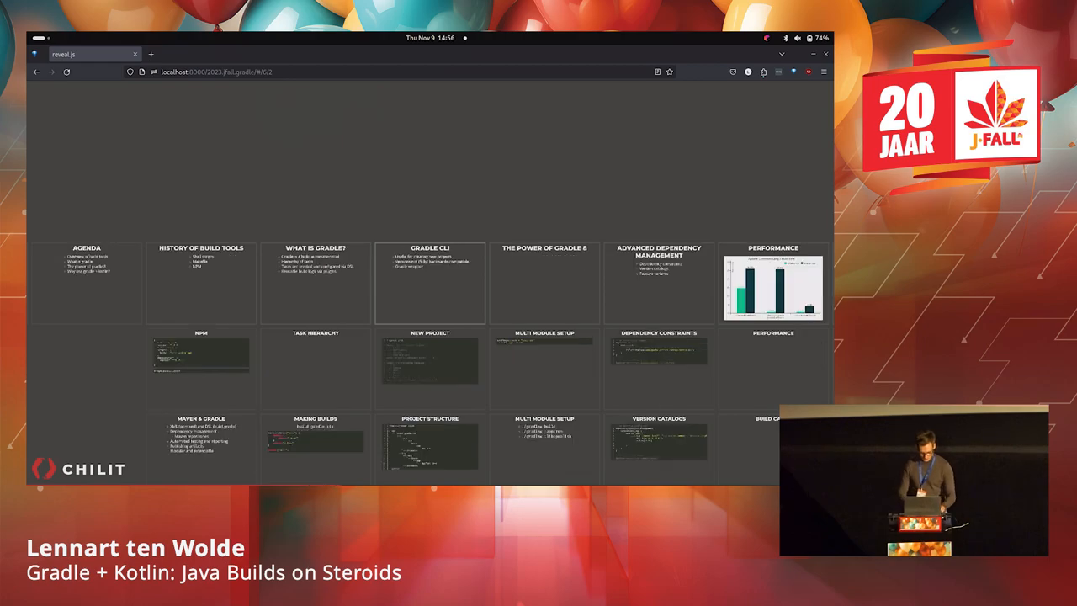
# Jump to the New Project slide with gradle init prompts for DSL, tests and Java.
pyautogui.click(430, 282)
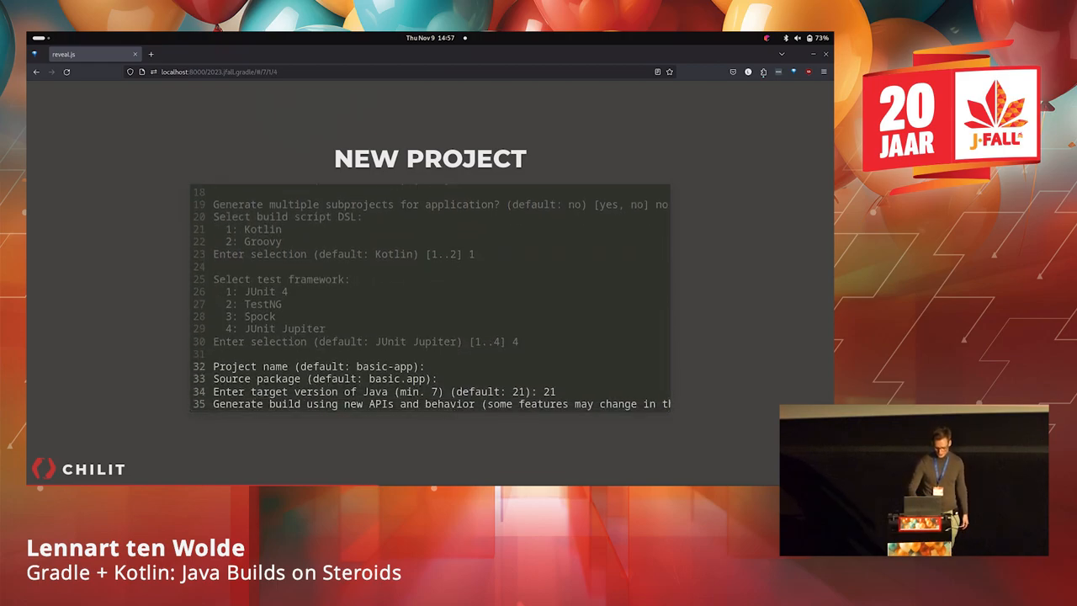
# Advance to the Project Structure slide showing build.gradle.kts, App.java and AppTest.java.
pyautogui.press('Right')
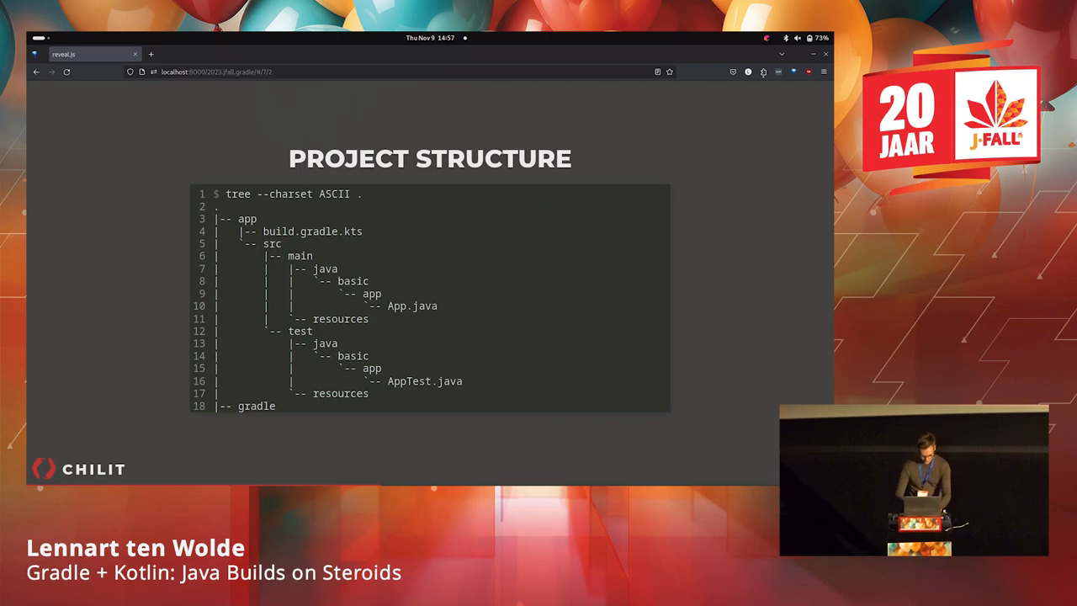
pyautogui.moveTo(589, 272)
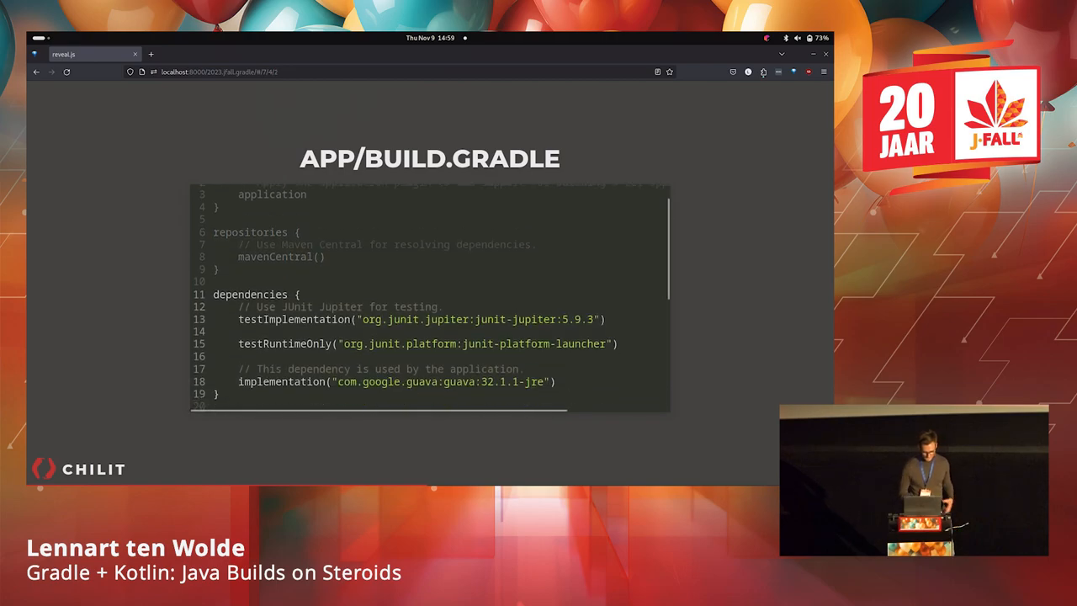
# Scroll the app/build.gradle code to the repositories and JUnit/Guava dependencies.
pyautogui.scroll(-3)
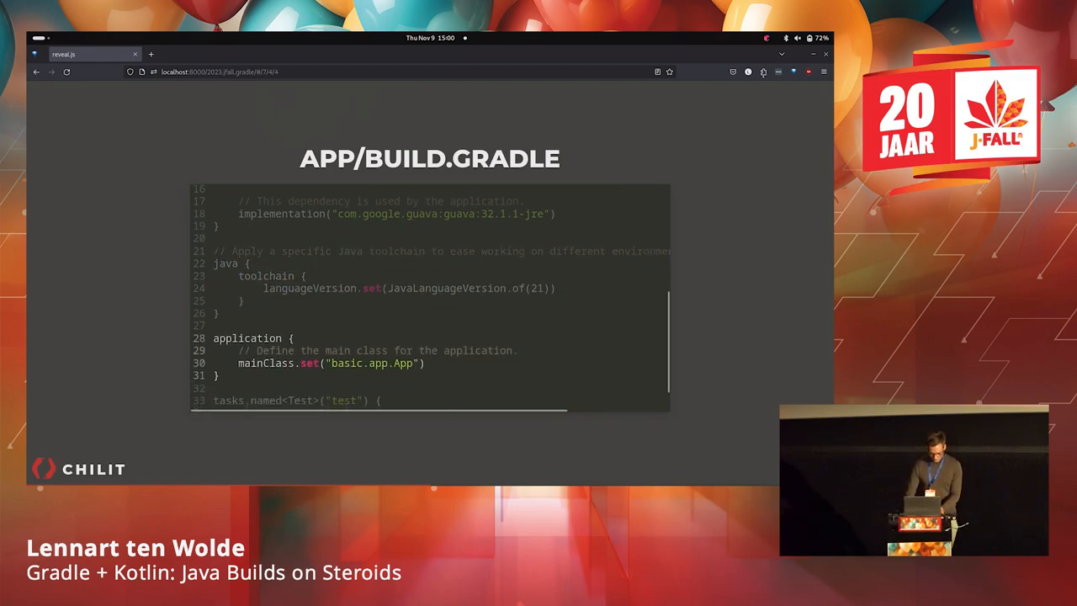
# Scroll the app/build.gradle code to the Java 21 toolchain and basic.app.App main class.
pyautogui.scroll(-3)
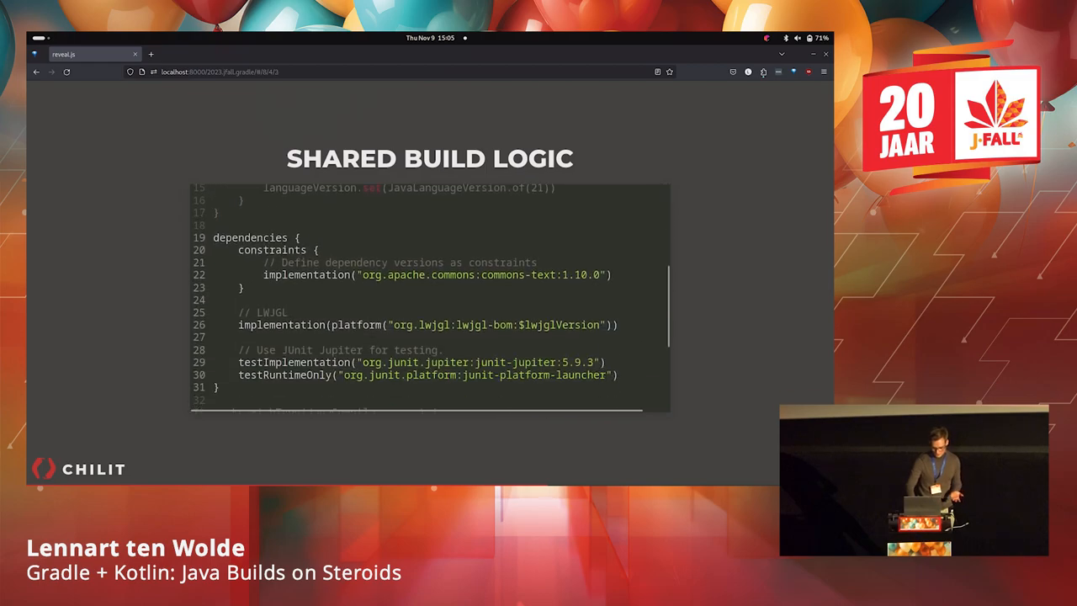
# Scroll through the Shared Build Logic dependencies block with constraints, LWJGL and JUnit.
pyautogui.scroll(-3)
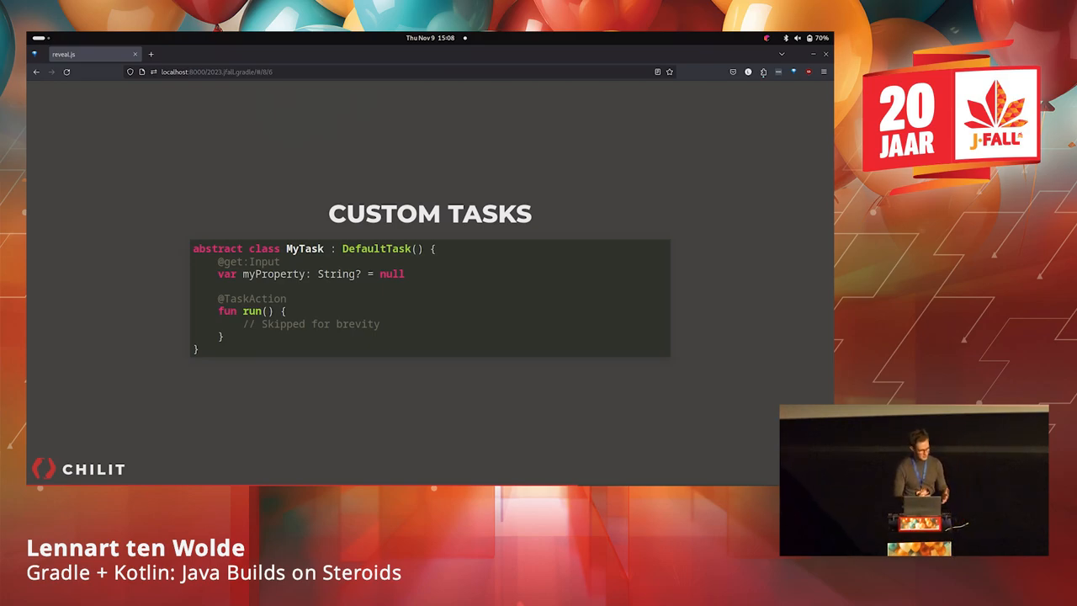
pyautogui.moveTo(590, 268)
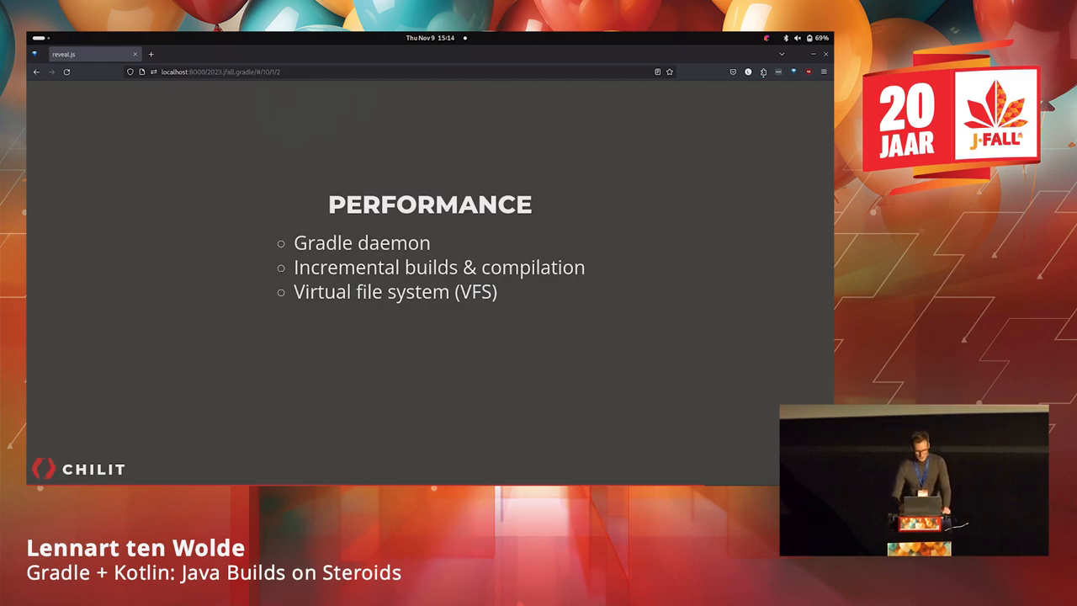
pyautogui.moveTo(715, 292)
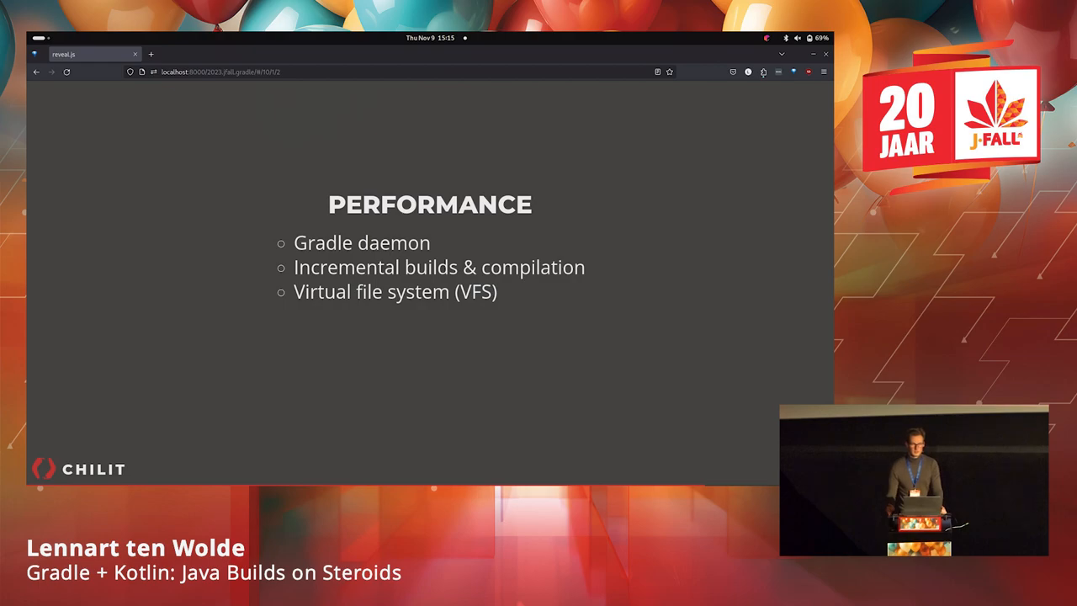
pyautogui.moveTo(716, 335)
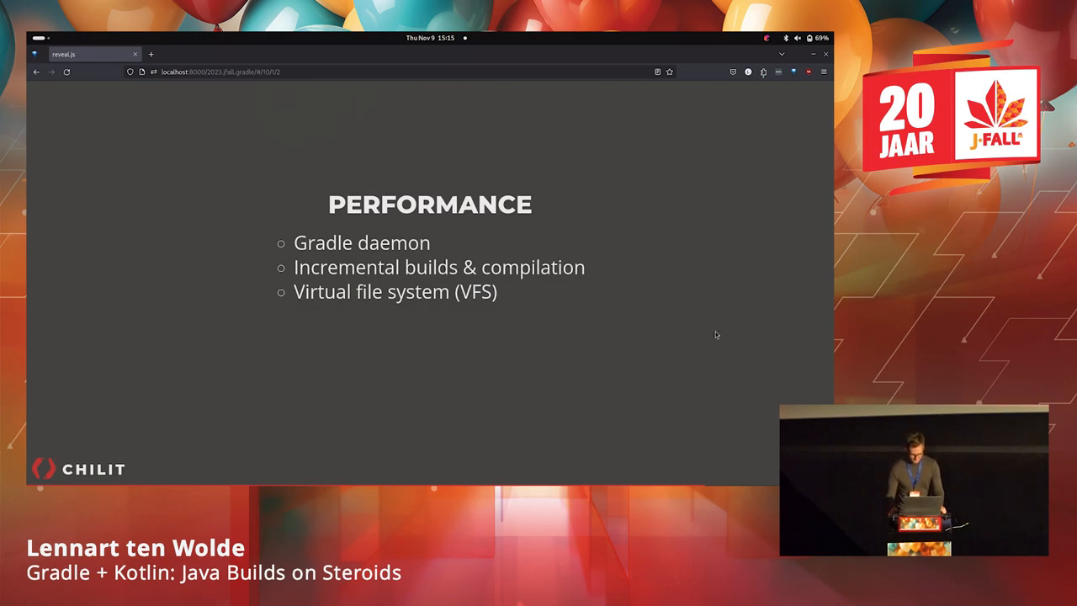
pyautogui.press('s')
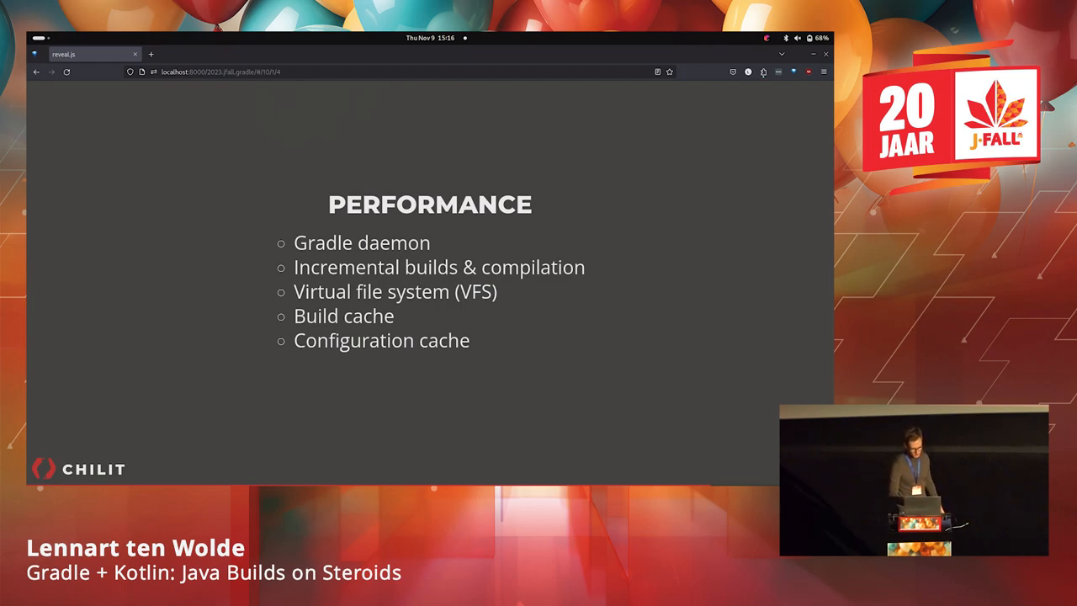
# Reveal Parallel builds as the sixth Performance feature.
pyautogui.press('right')
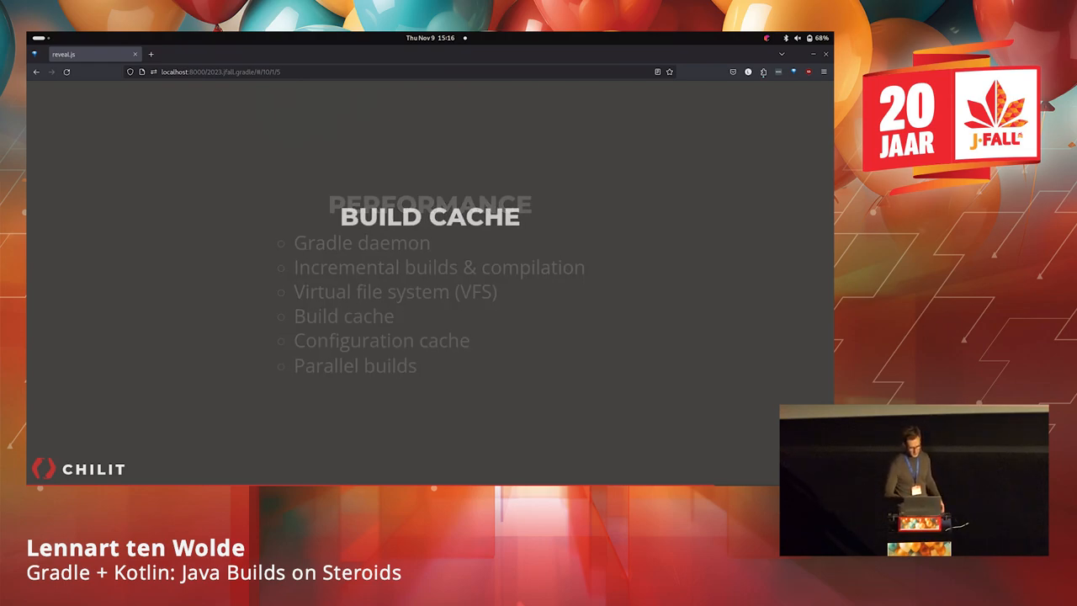
# Open the Build Cache slide and reveal its points through sharing outputs with developers.
pyautogui.press('Right')
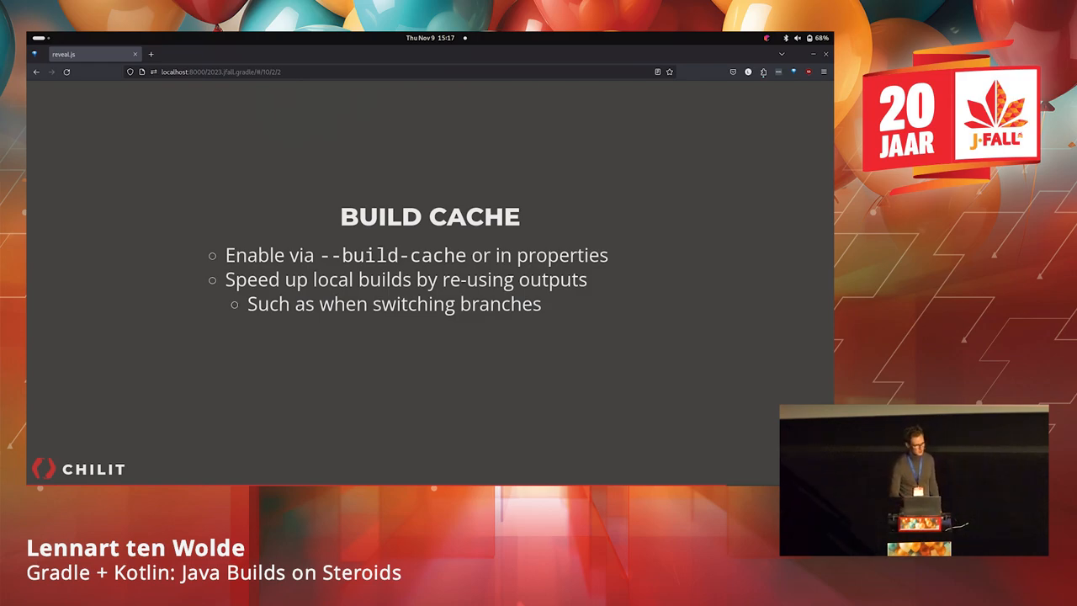
pyautogui.press('Right')
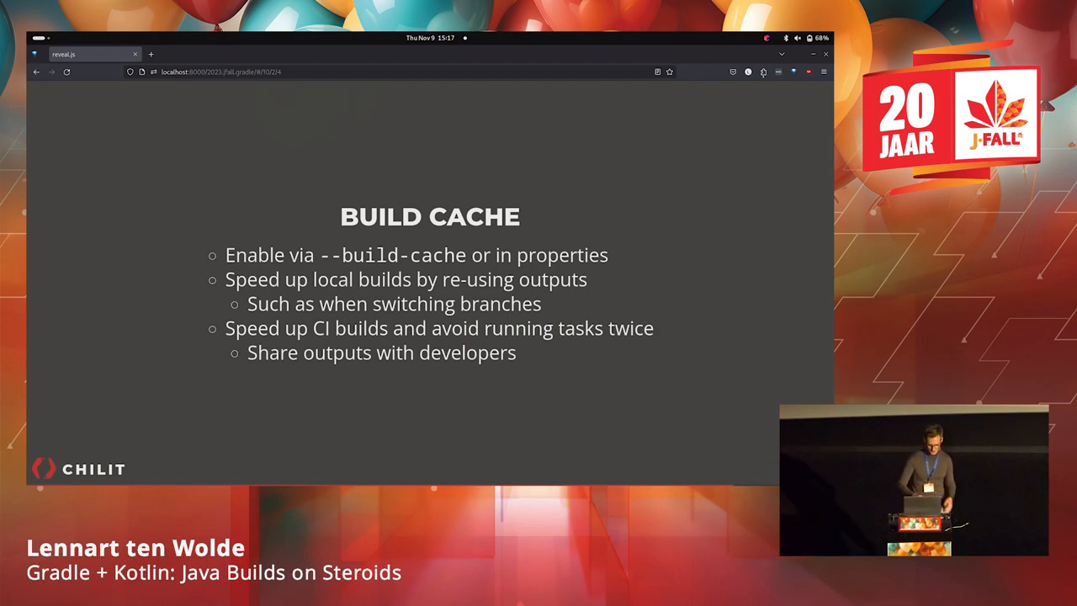
# Advance past Build Cache to the When Not To slide.
pyautogui.press('Right')
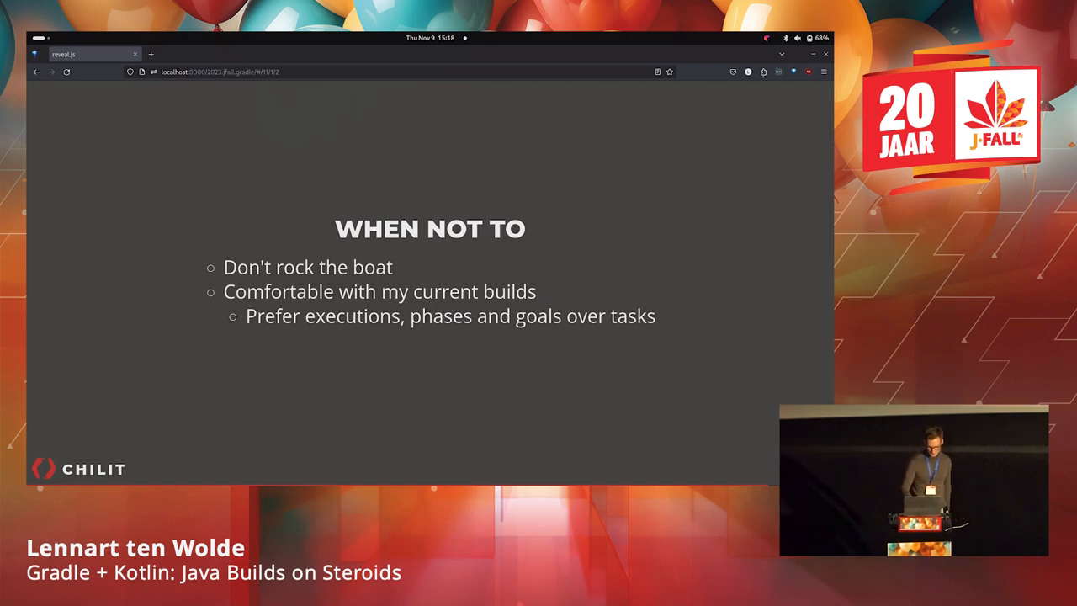
# Advance the deck from 'When Not To' to the 'Otherwise' heading slide.
pyautogui.press('Right')
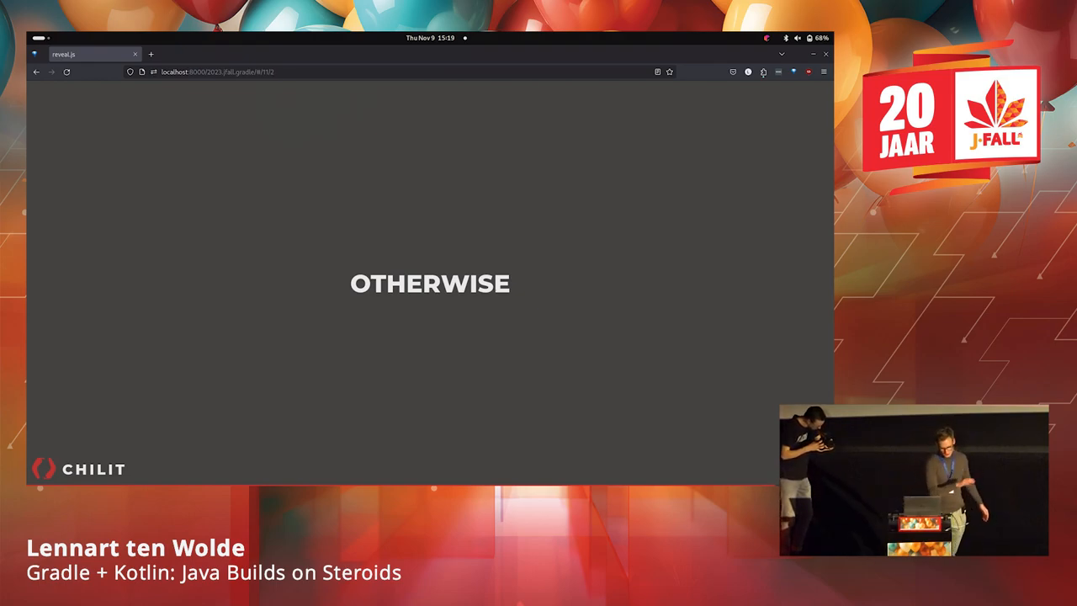
# Show the 'If Not For' slide listing concise build info, performance, extensibility, and transitive dependency management.
pyautogui.press('Right')
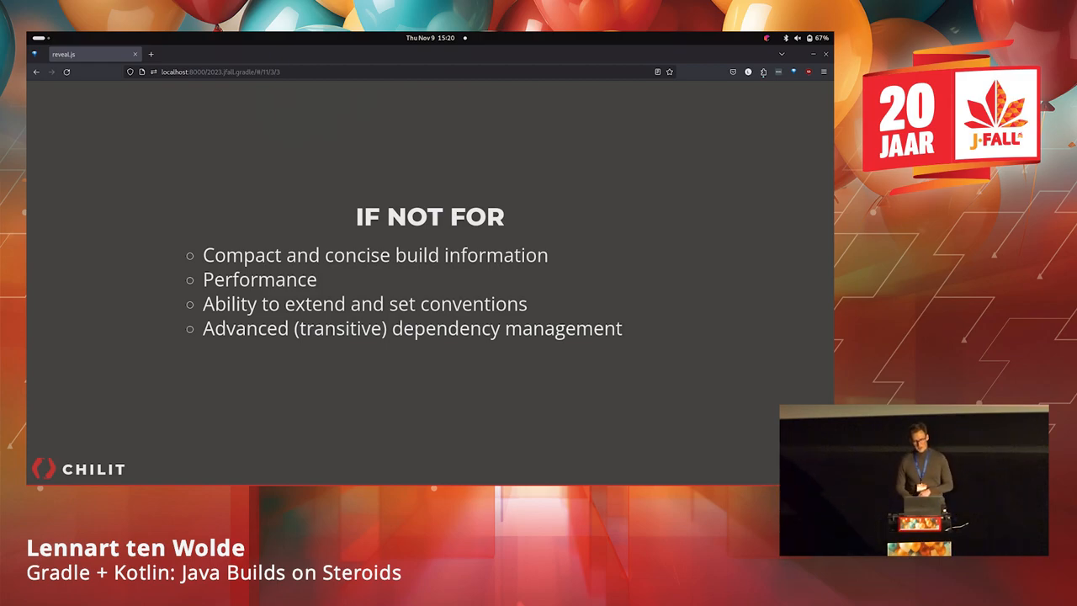
# Move on to the 'Then Because' slide, showing just its heading.
pyautogui.press('Right')
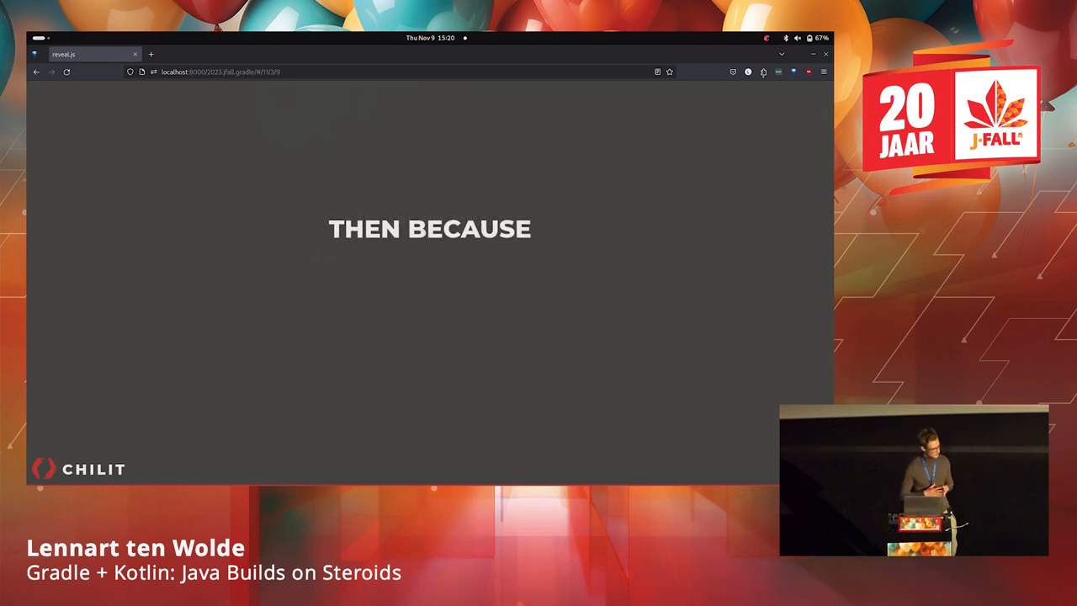